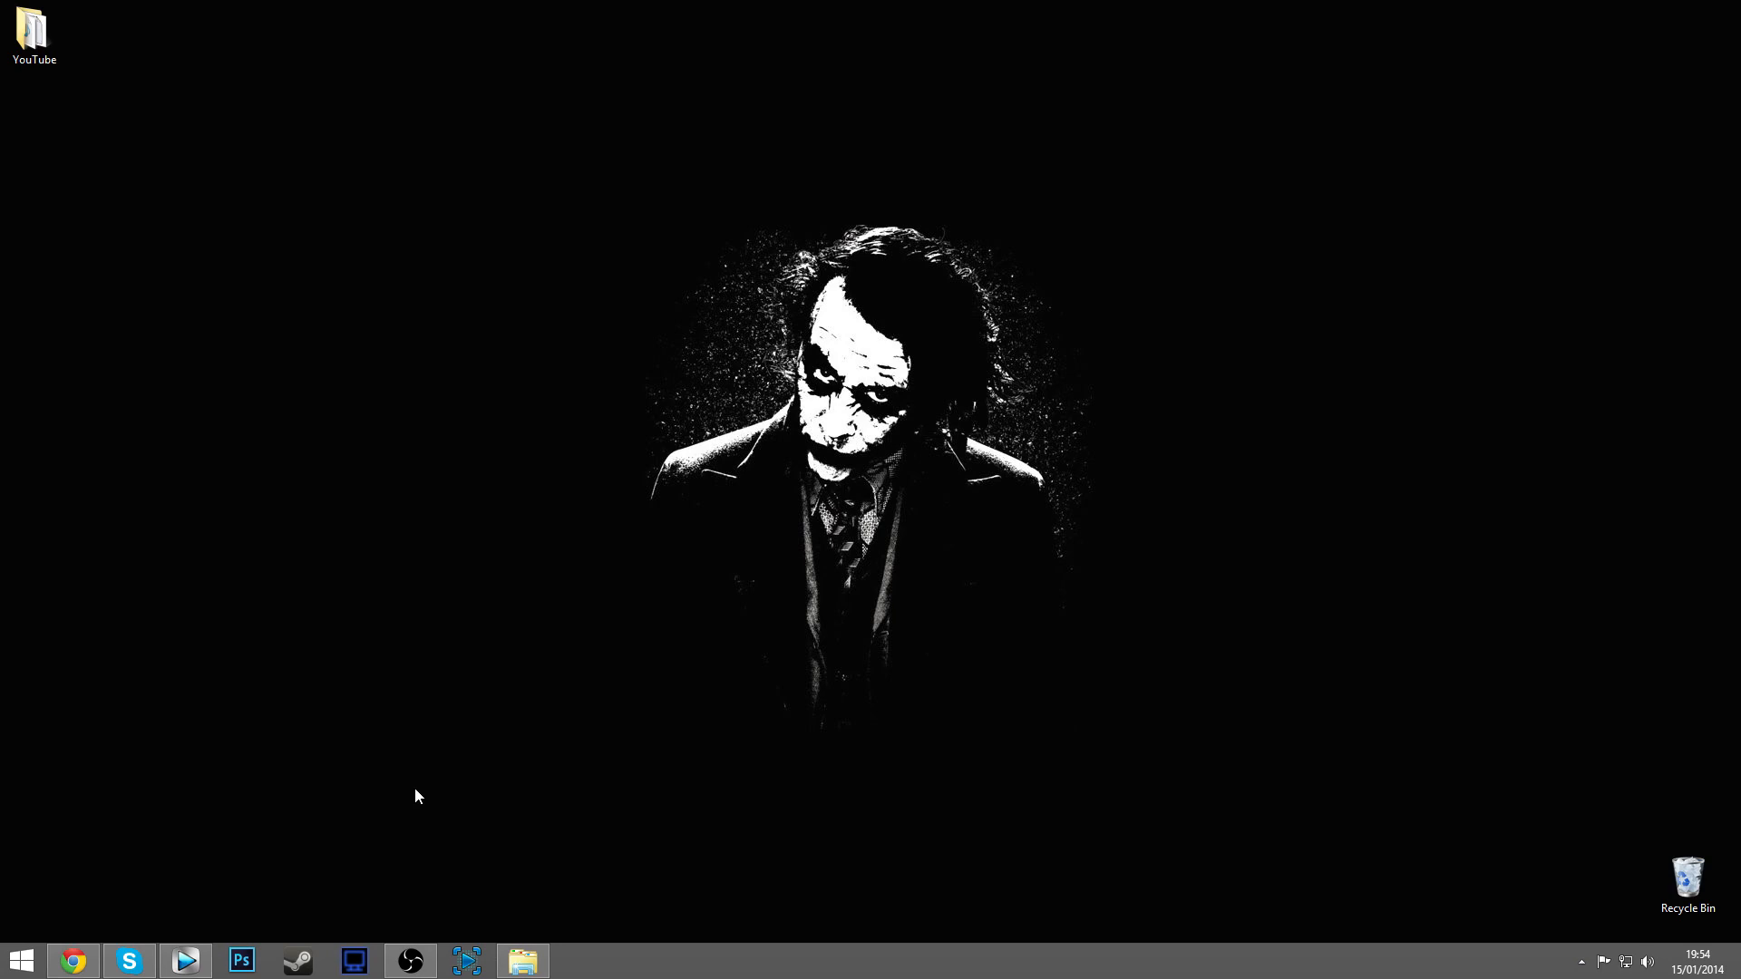
{"action": "mouse_move", "coordinate": [185, 961]}
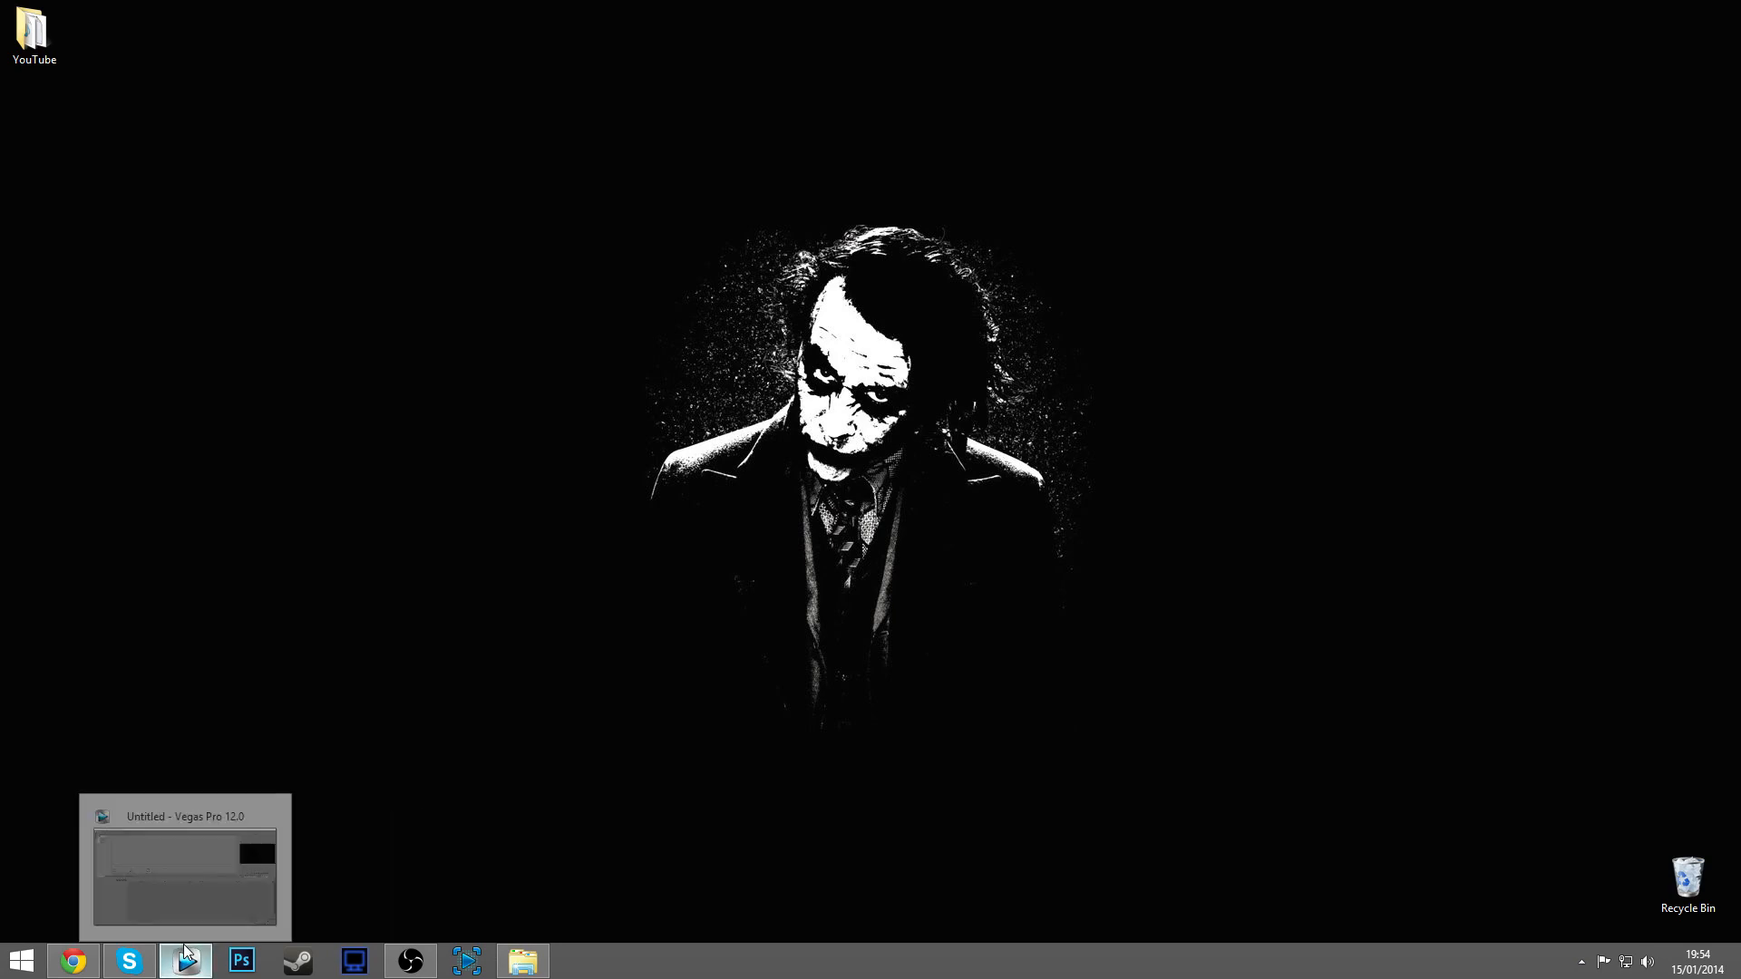
Bring Vegas Pro forward and open the D:\Recordings folder from the Start menu.
{"action": "left_click", "coordinate": [185, 866]}
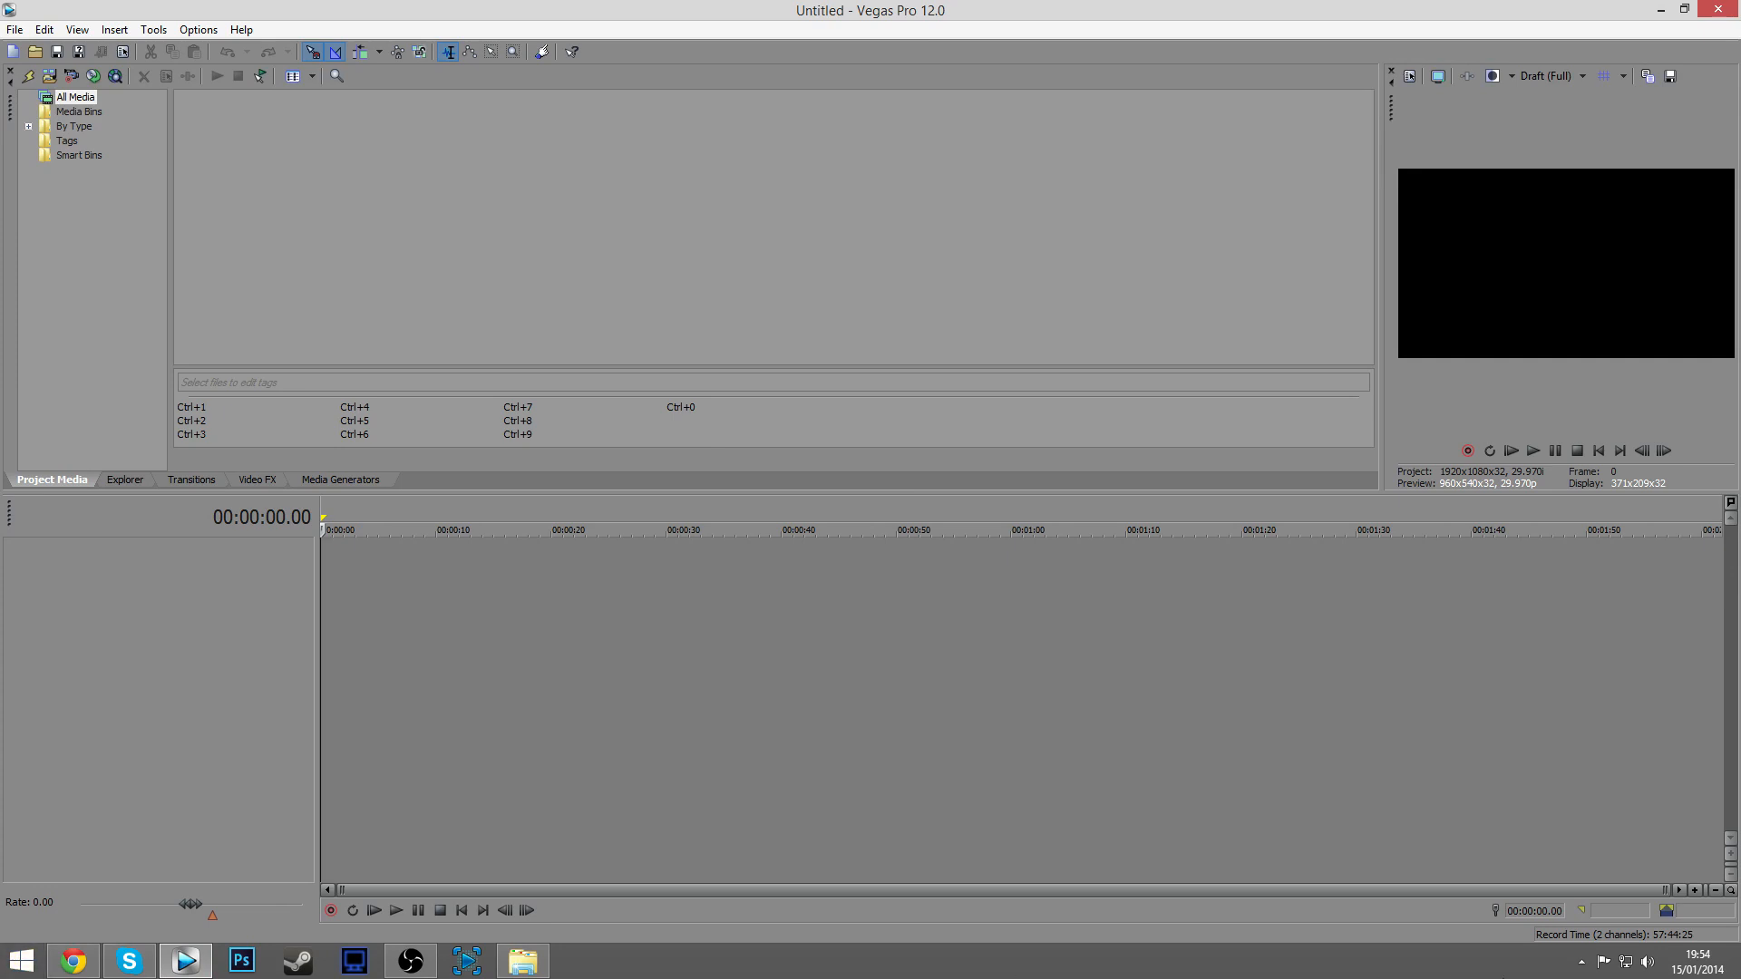
{"action": "left_click", "coordinate": [20, 960]}
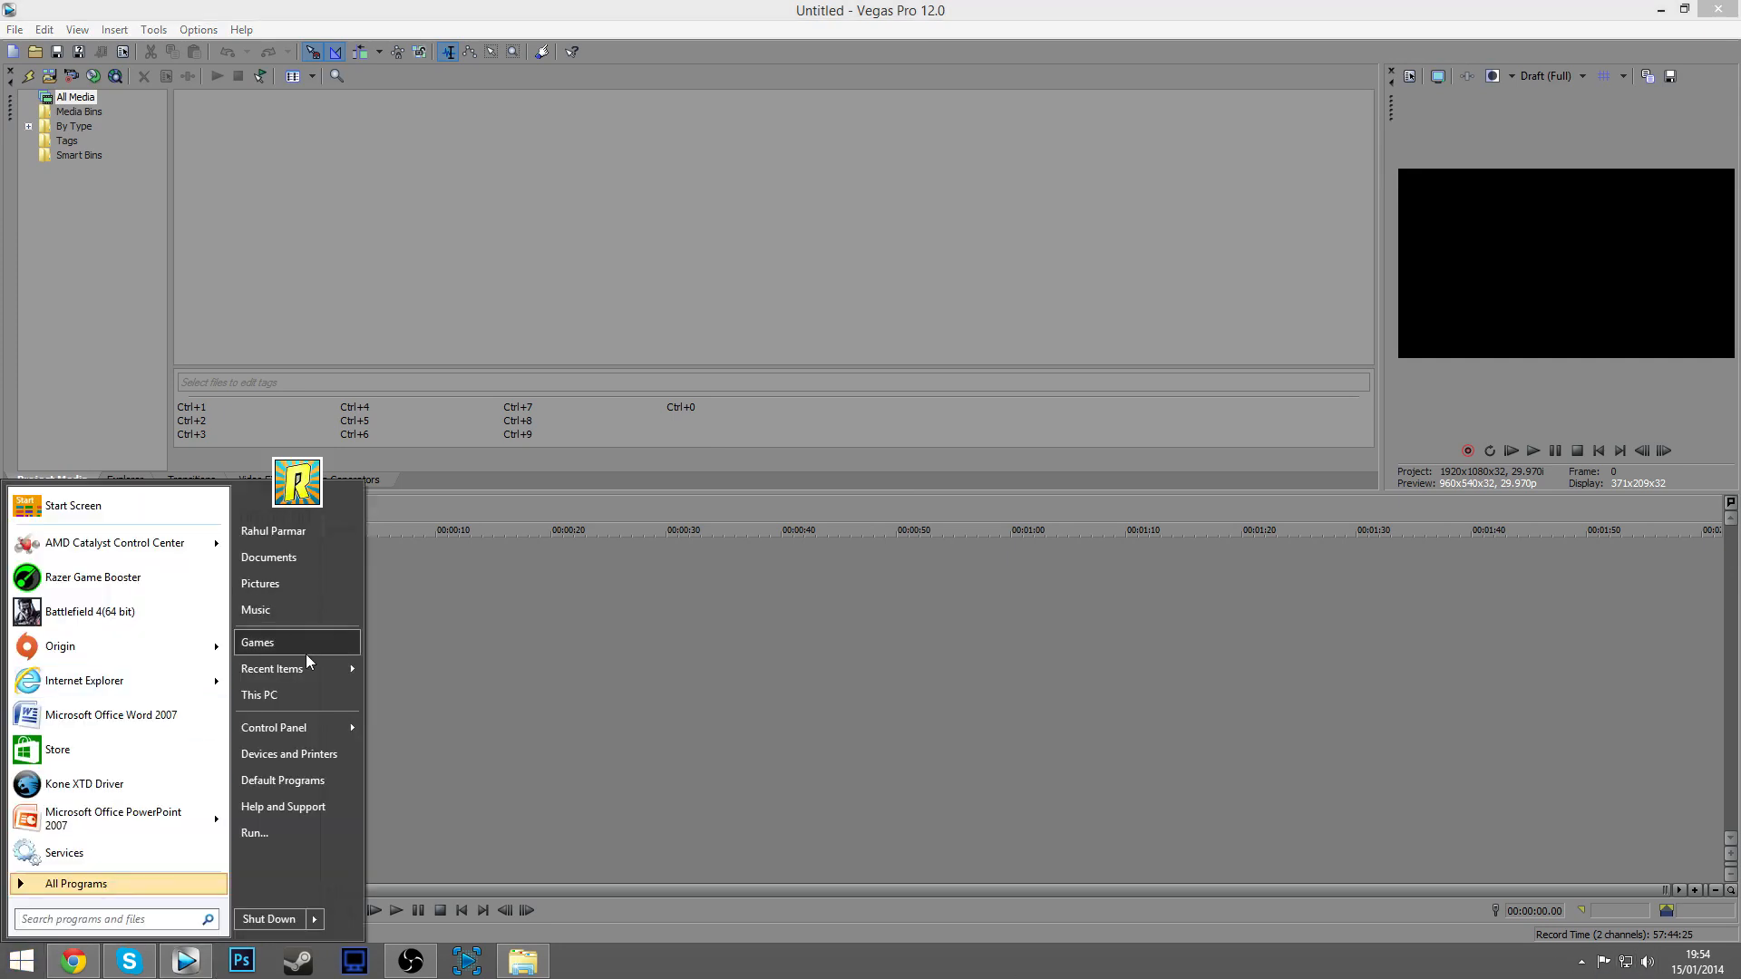
{"action": "left_click", "coordinate": [258, 694]}
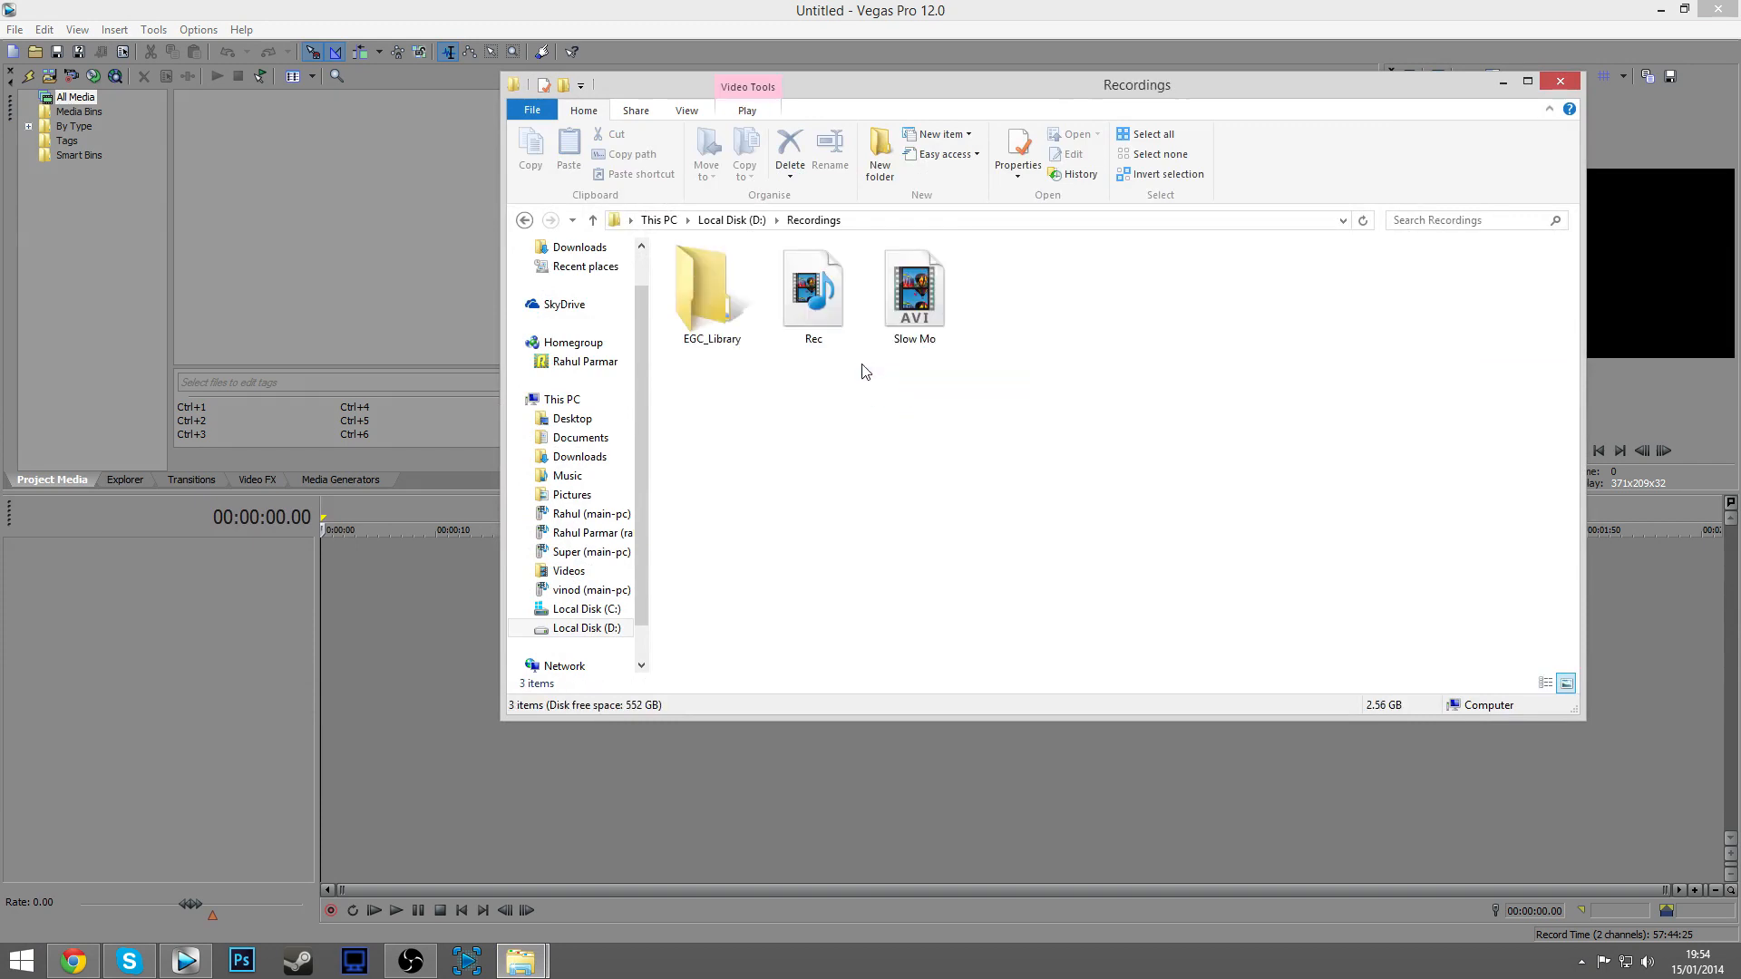
Show the Slow Mo video's Properties details: 1920x1080, 60 fps, 42 seconds.
{"action": "left_click", "coordinate": [914, 291]}
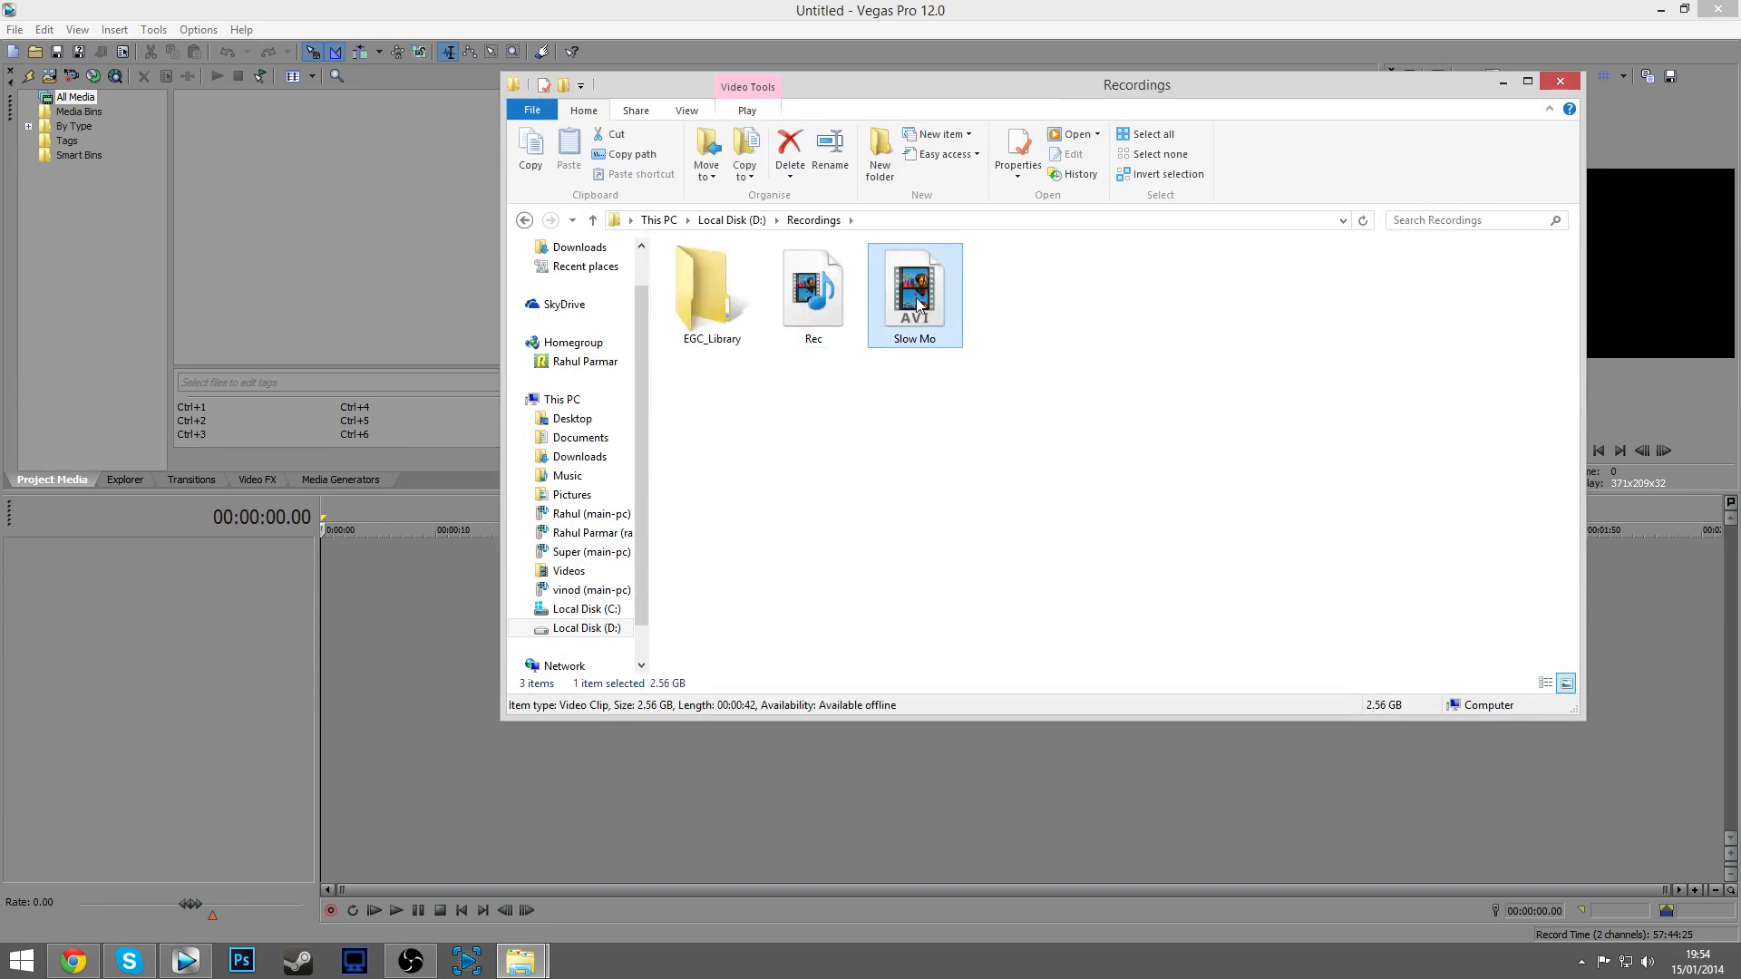
{"action": "right_click", "coordinate": [914, 288]}
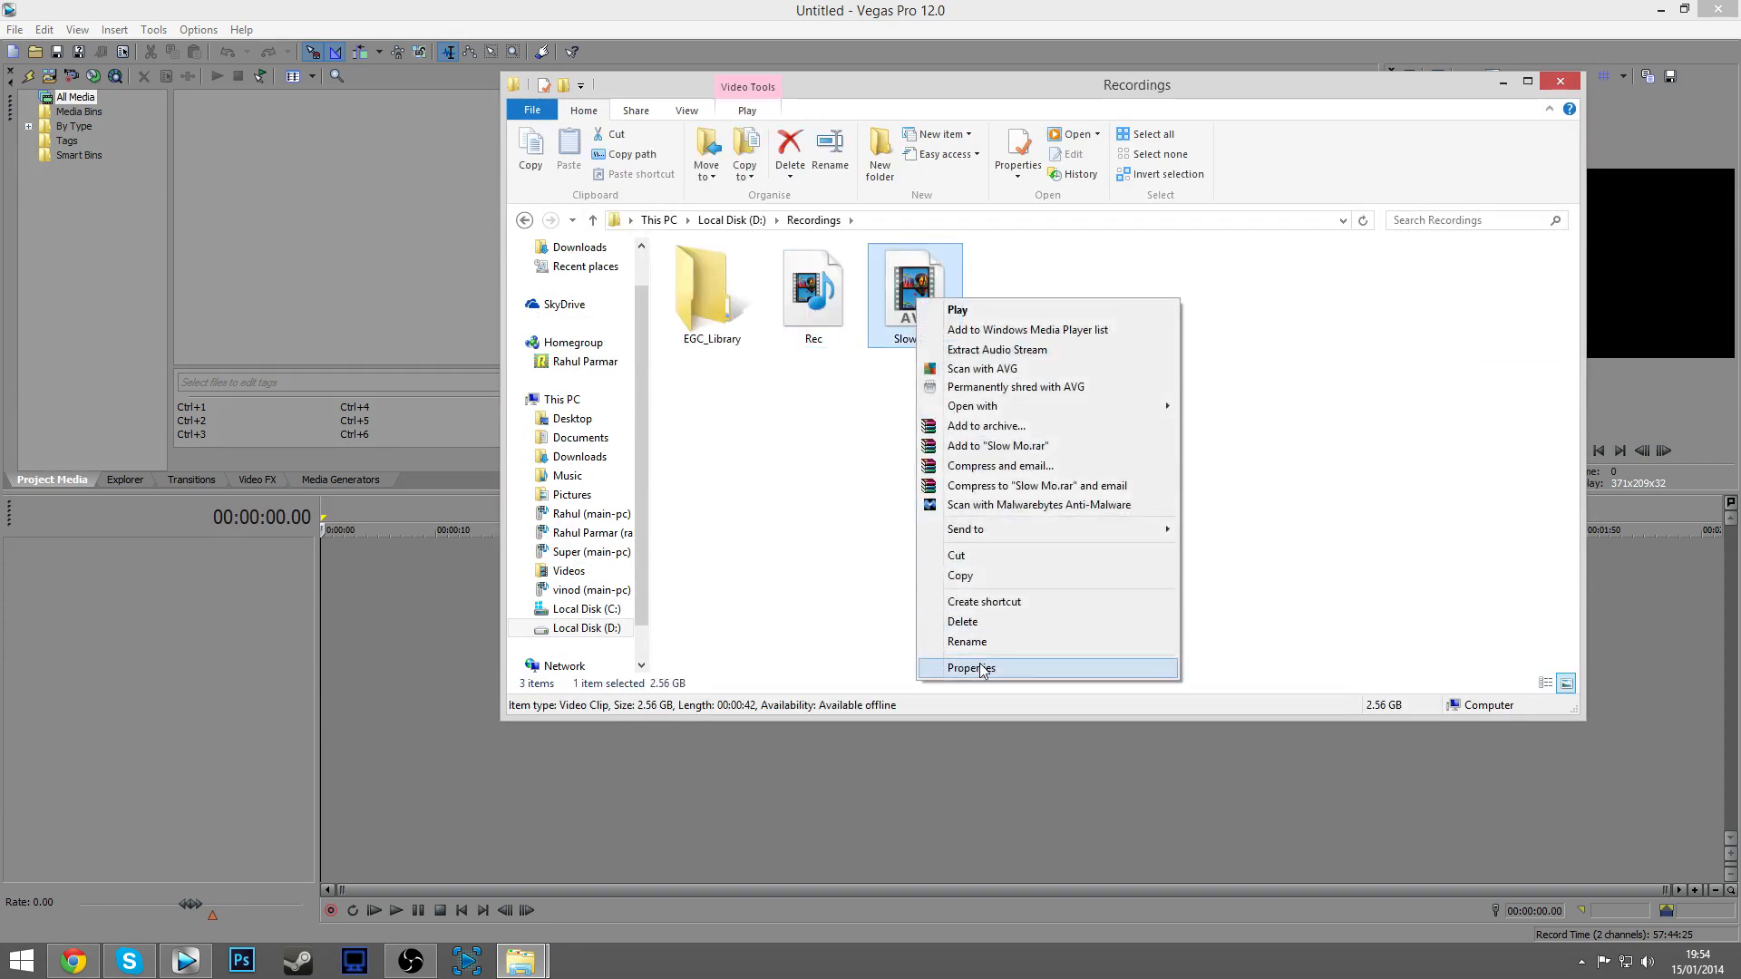
{"action": "left_click", "coordinate": [970, 668]}
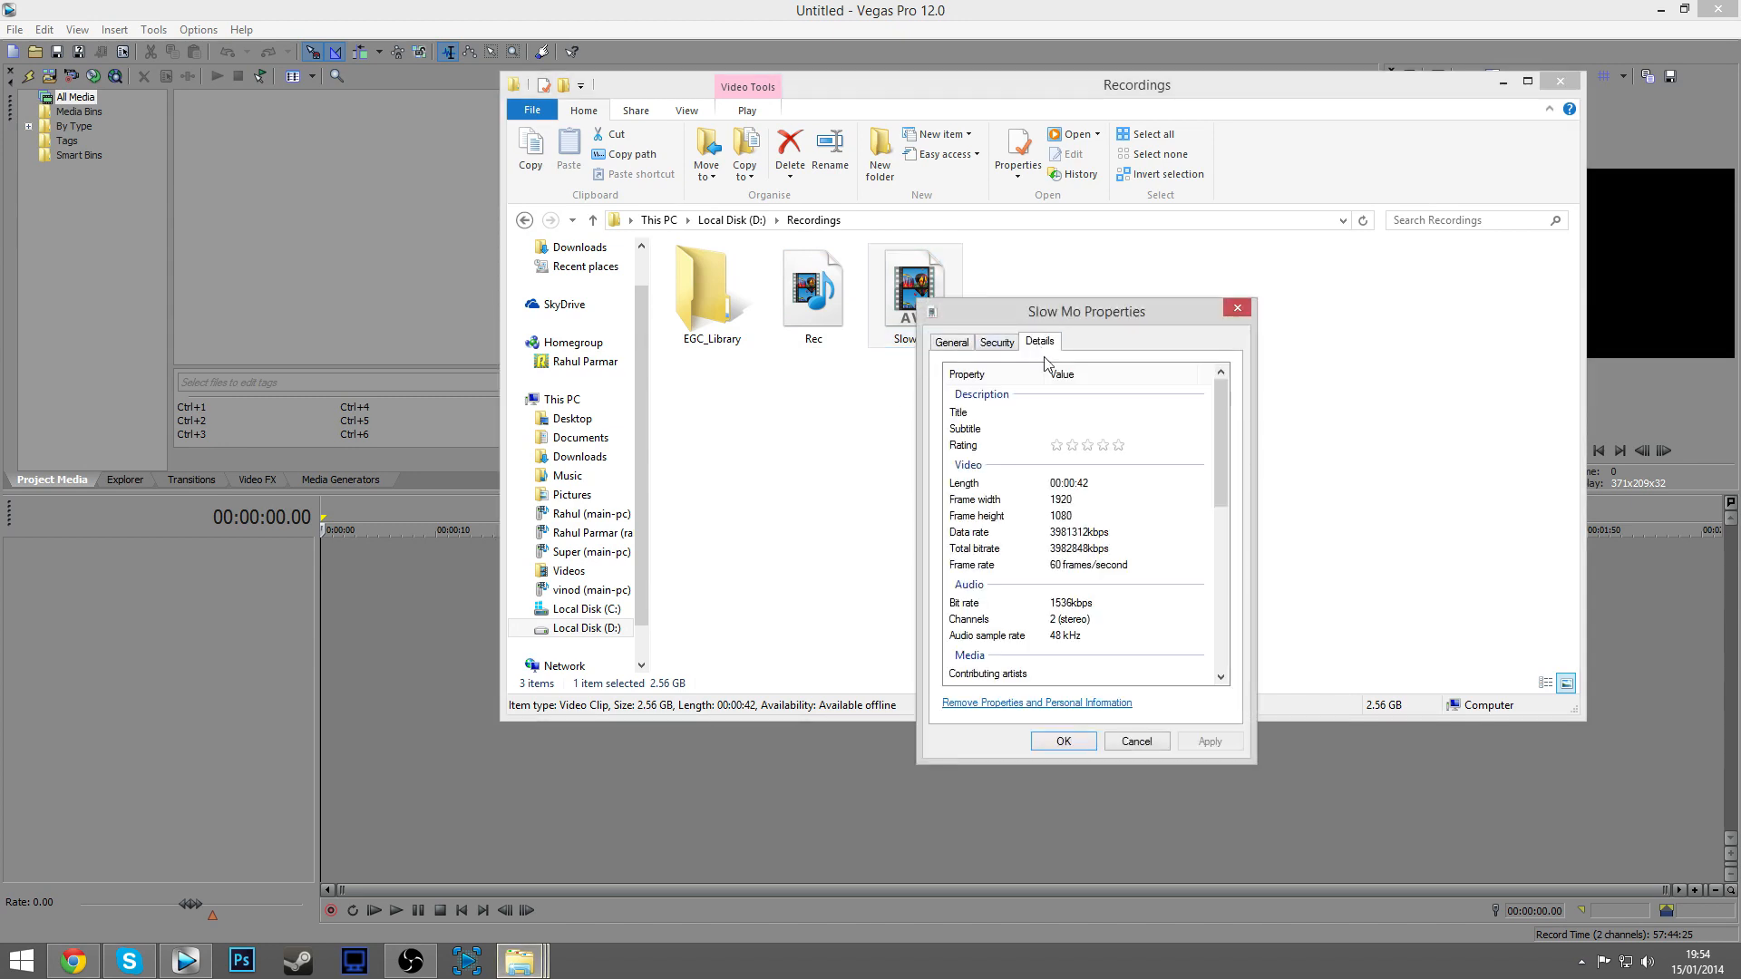
{"action": "mouse_move", "coordinate": [1000, 573]}
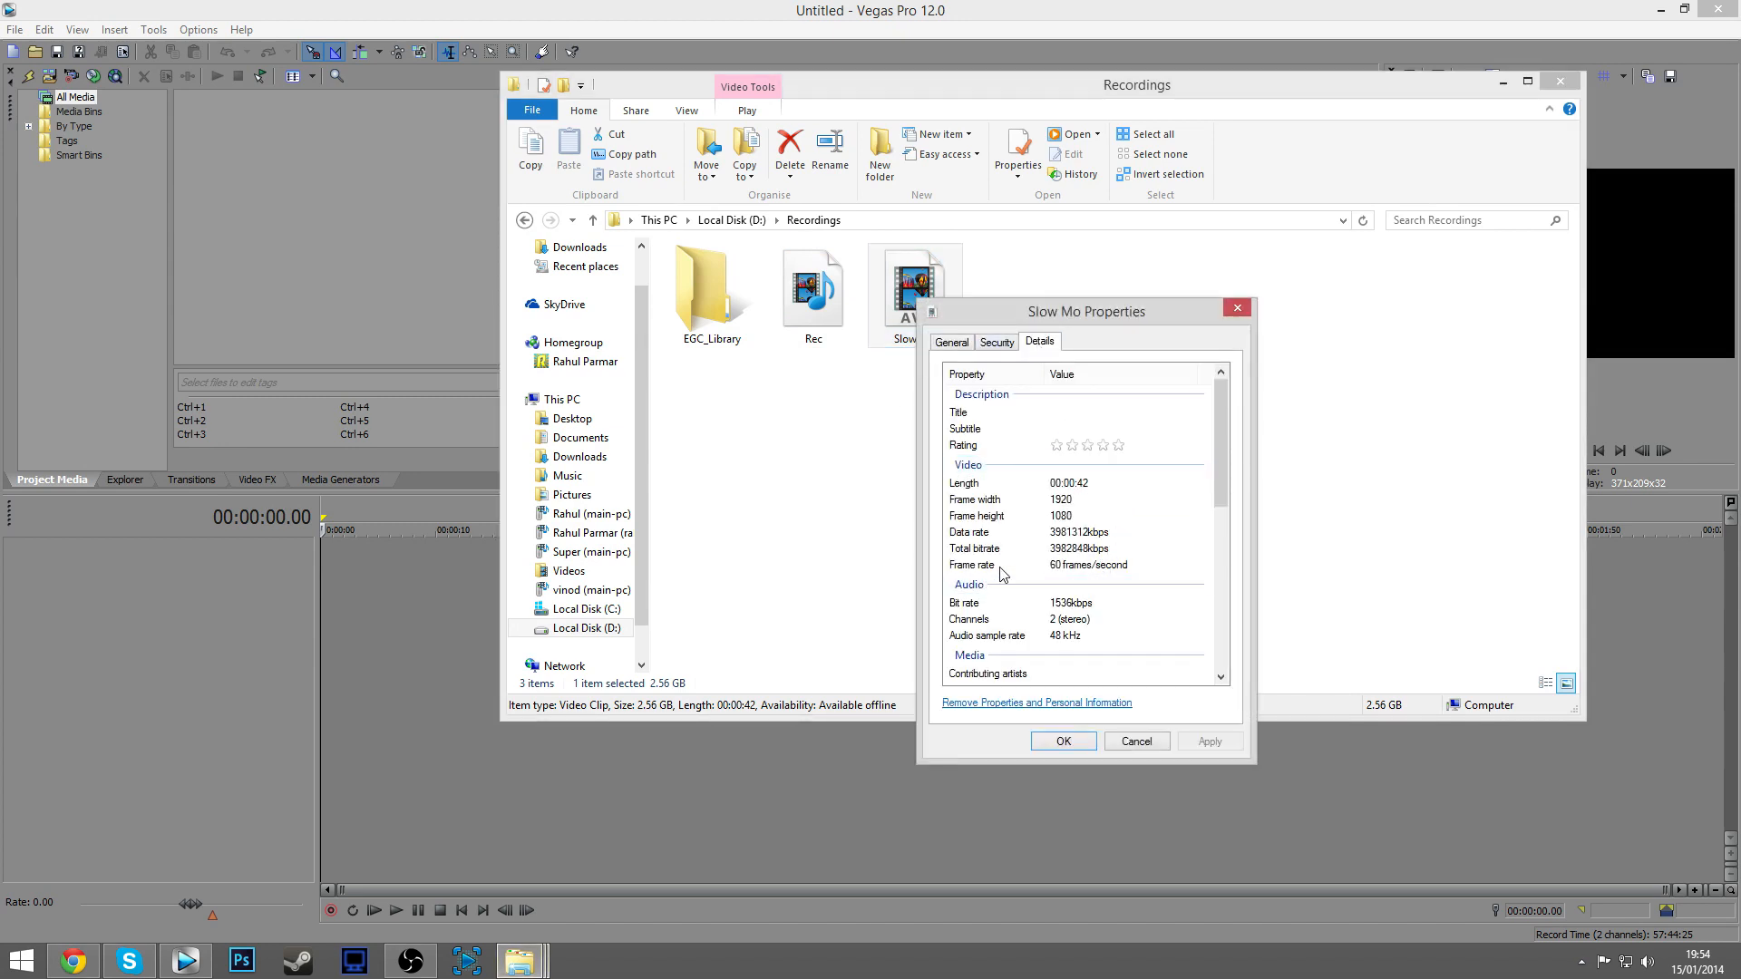
{"action": "mouse_move", "coordinate": [1044, 582]}
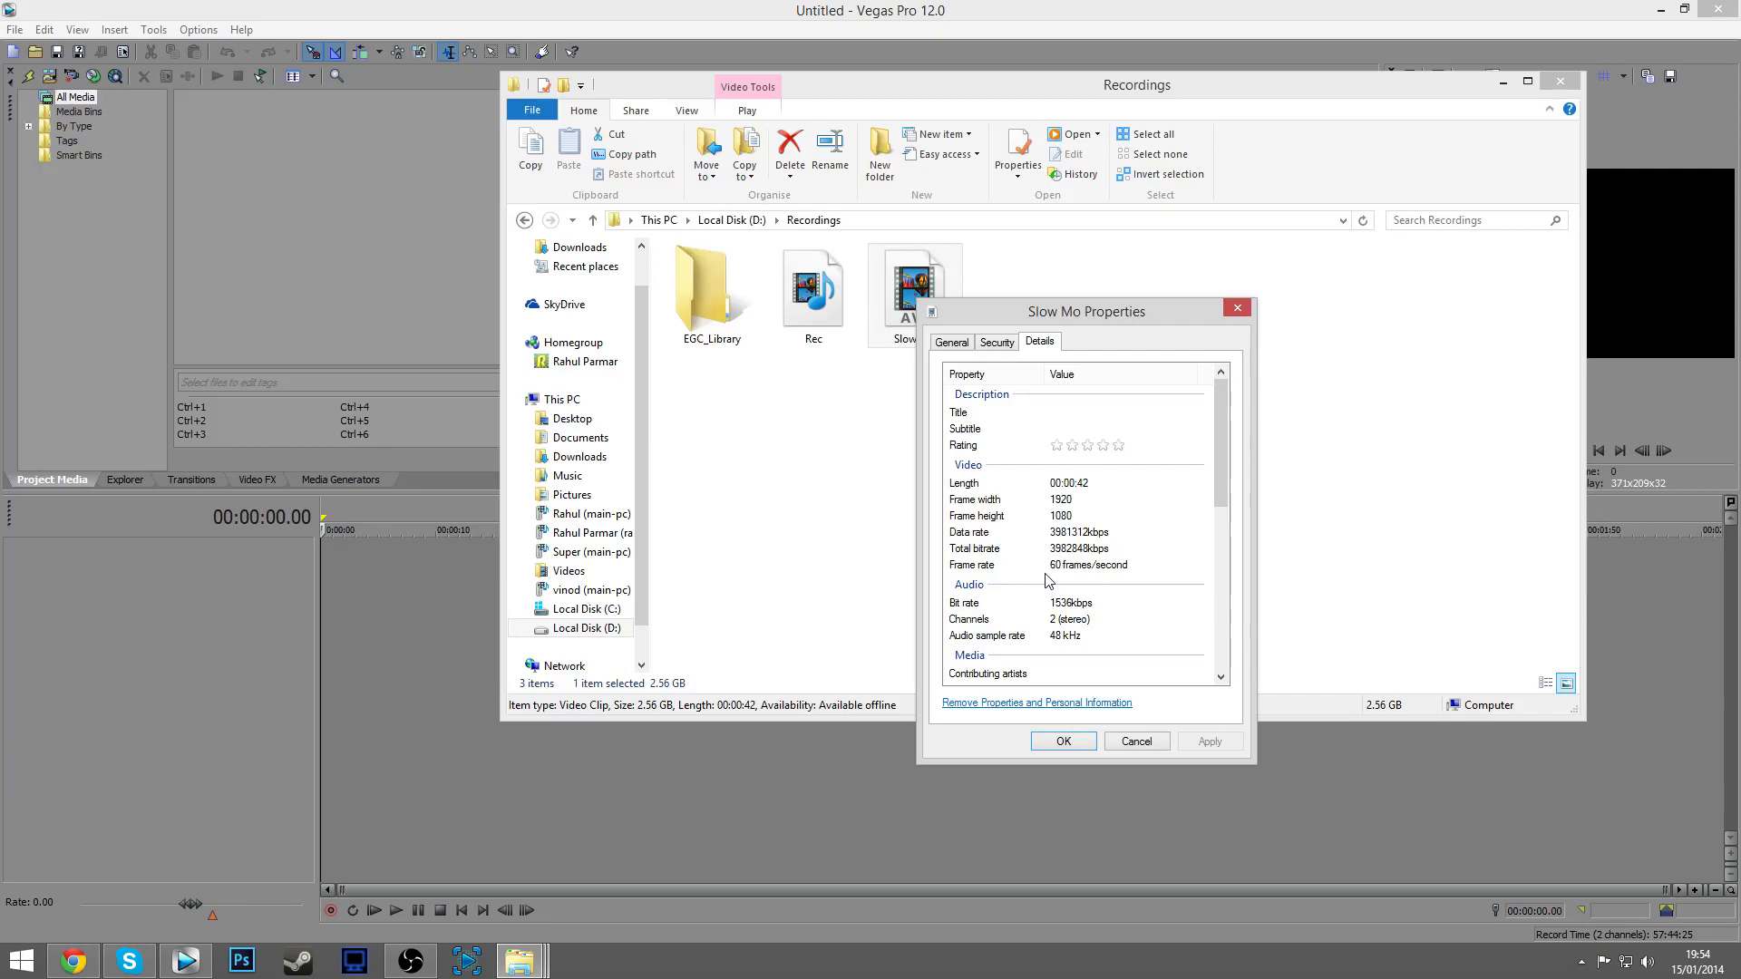
{"action": "mouse_move", "coordinate": [1056, 578]}
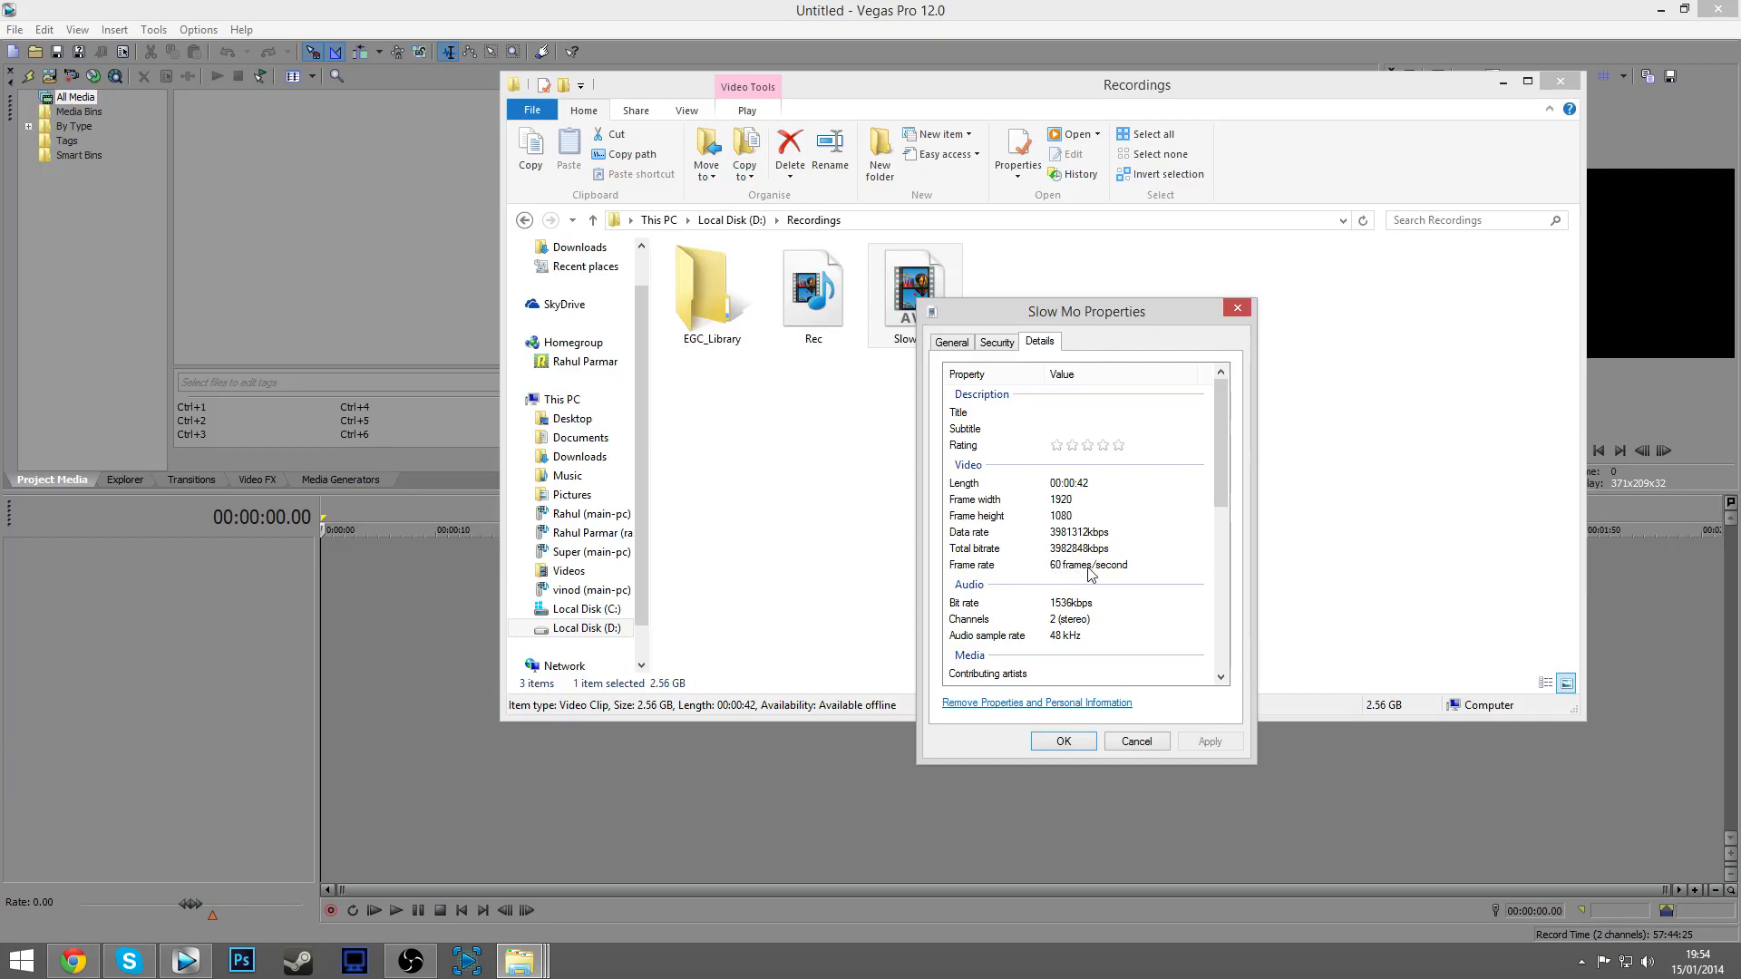
{"action": "mouse_move", "coordinate": [1036, 580]}
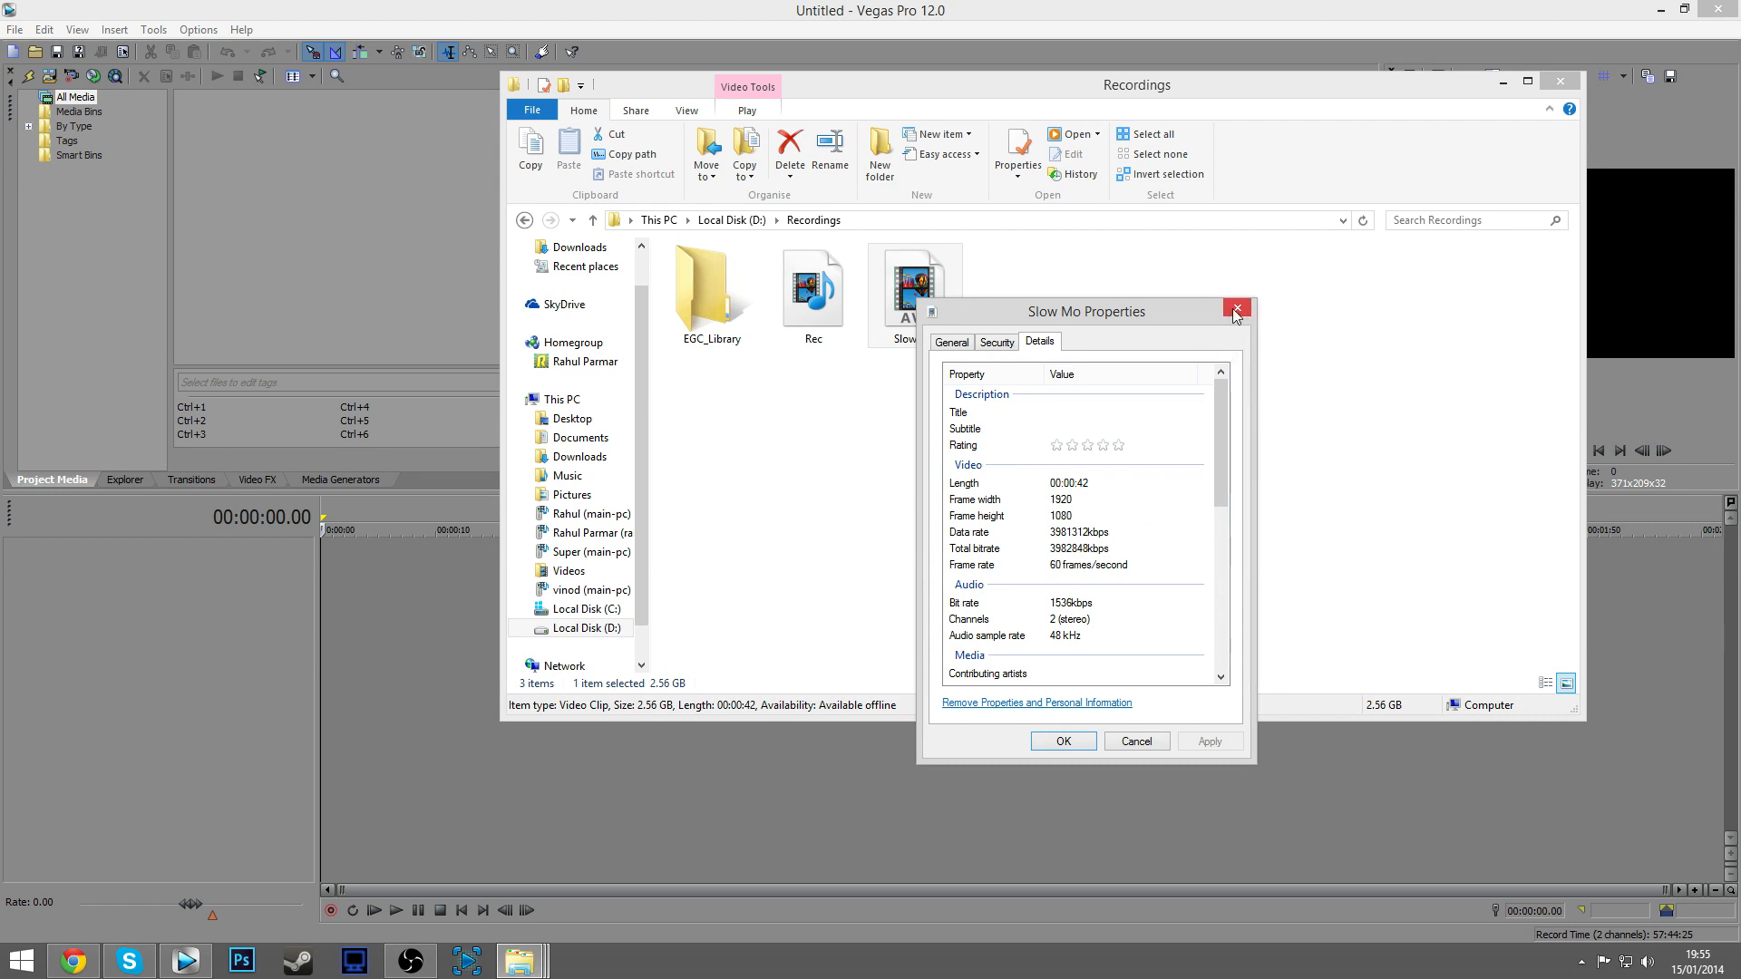
Import Slow Mo.avi into the project and timeline, close Explorer, and preview playback.
{"action": "left_click", "coordinate": [1236, 311]}
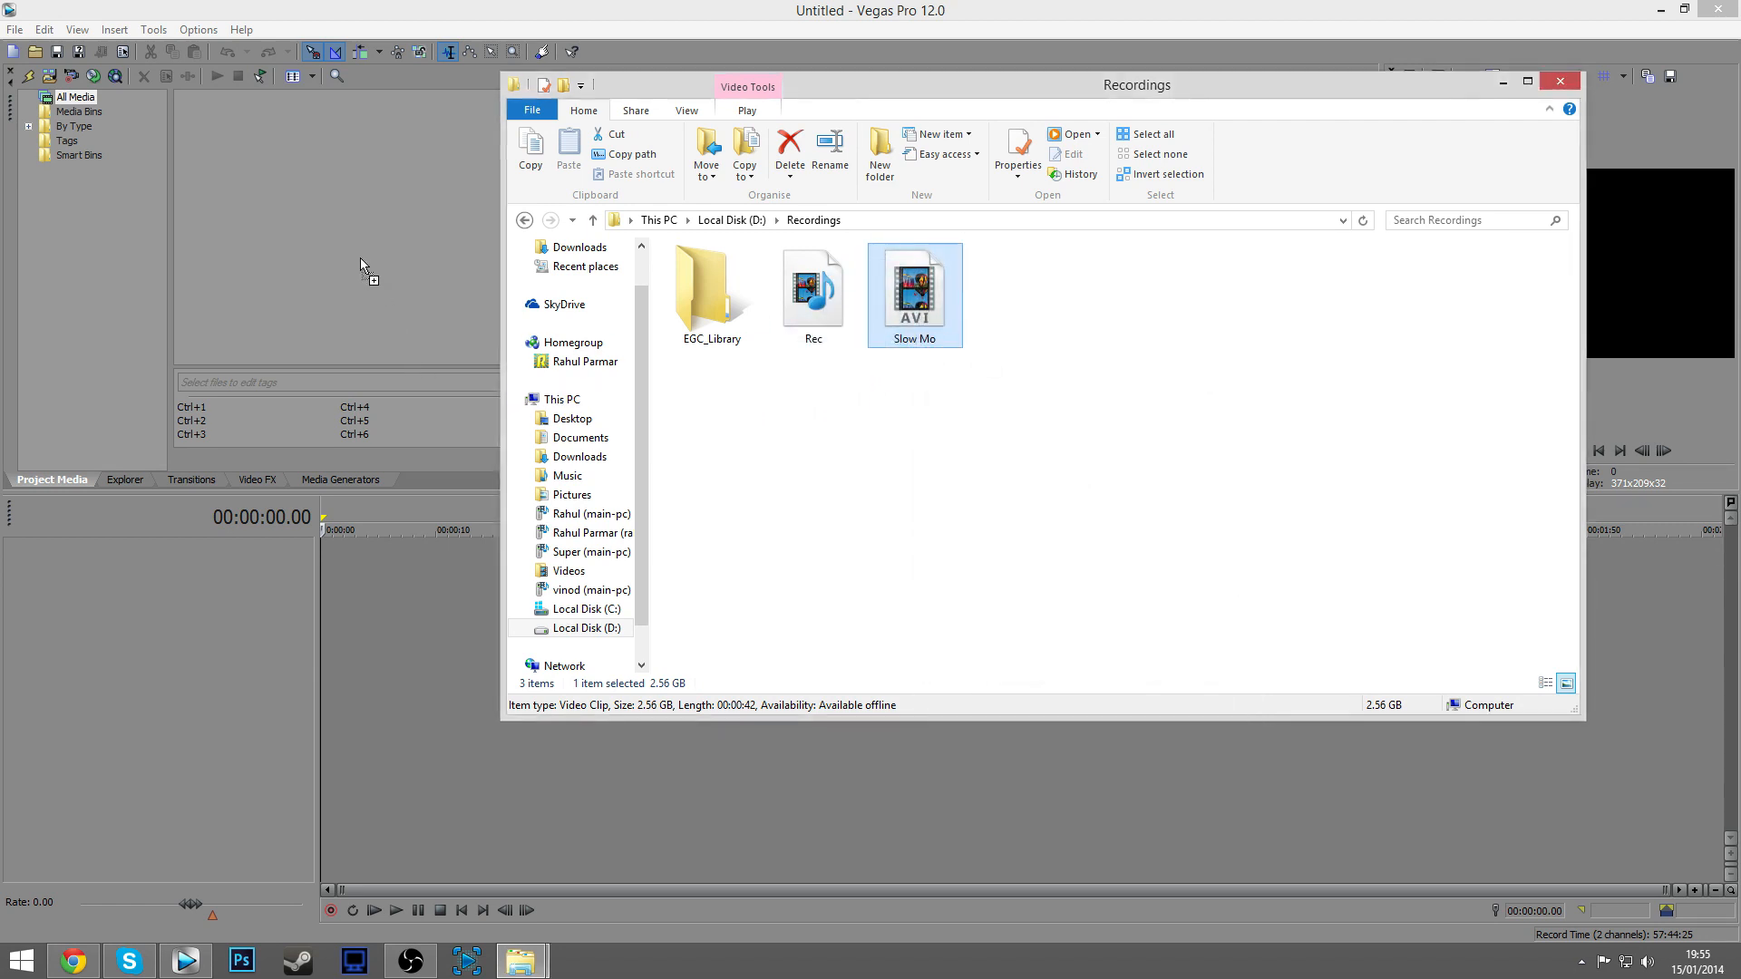
{"action": "double_click", "coordinate": [914, 287]}
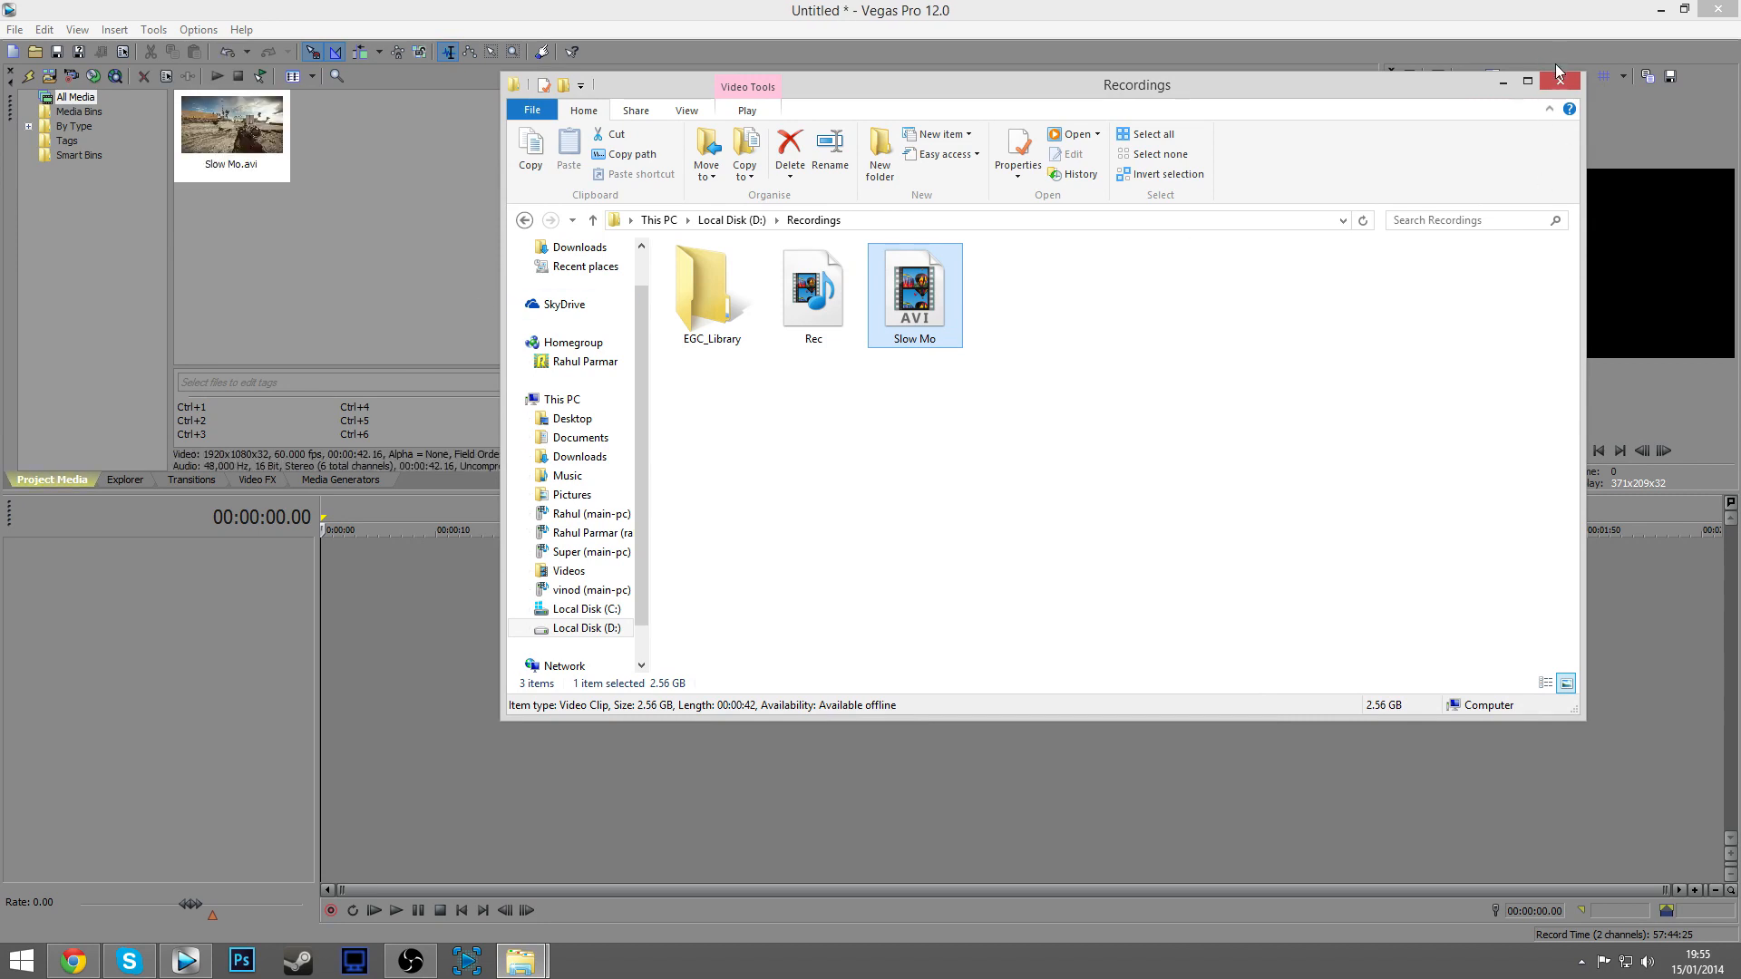
{"action": "left_click", "coordinate": [1558, 80]}
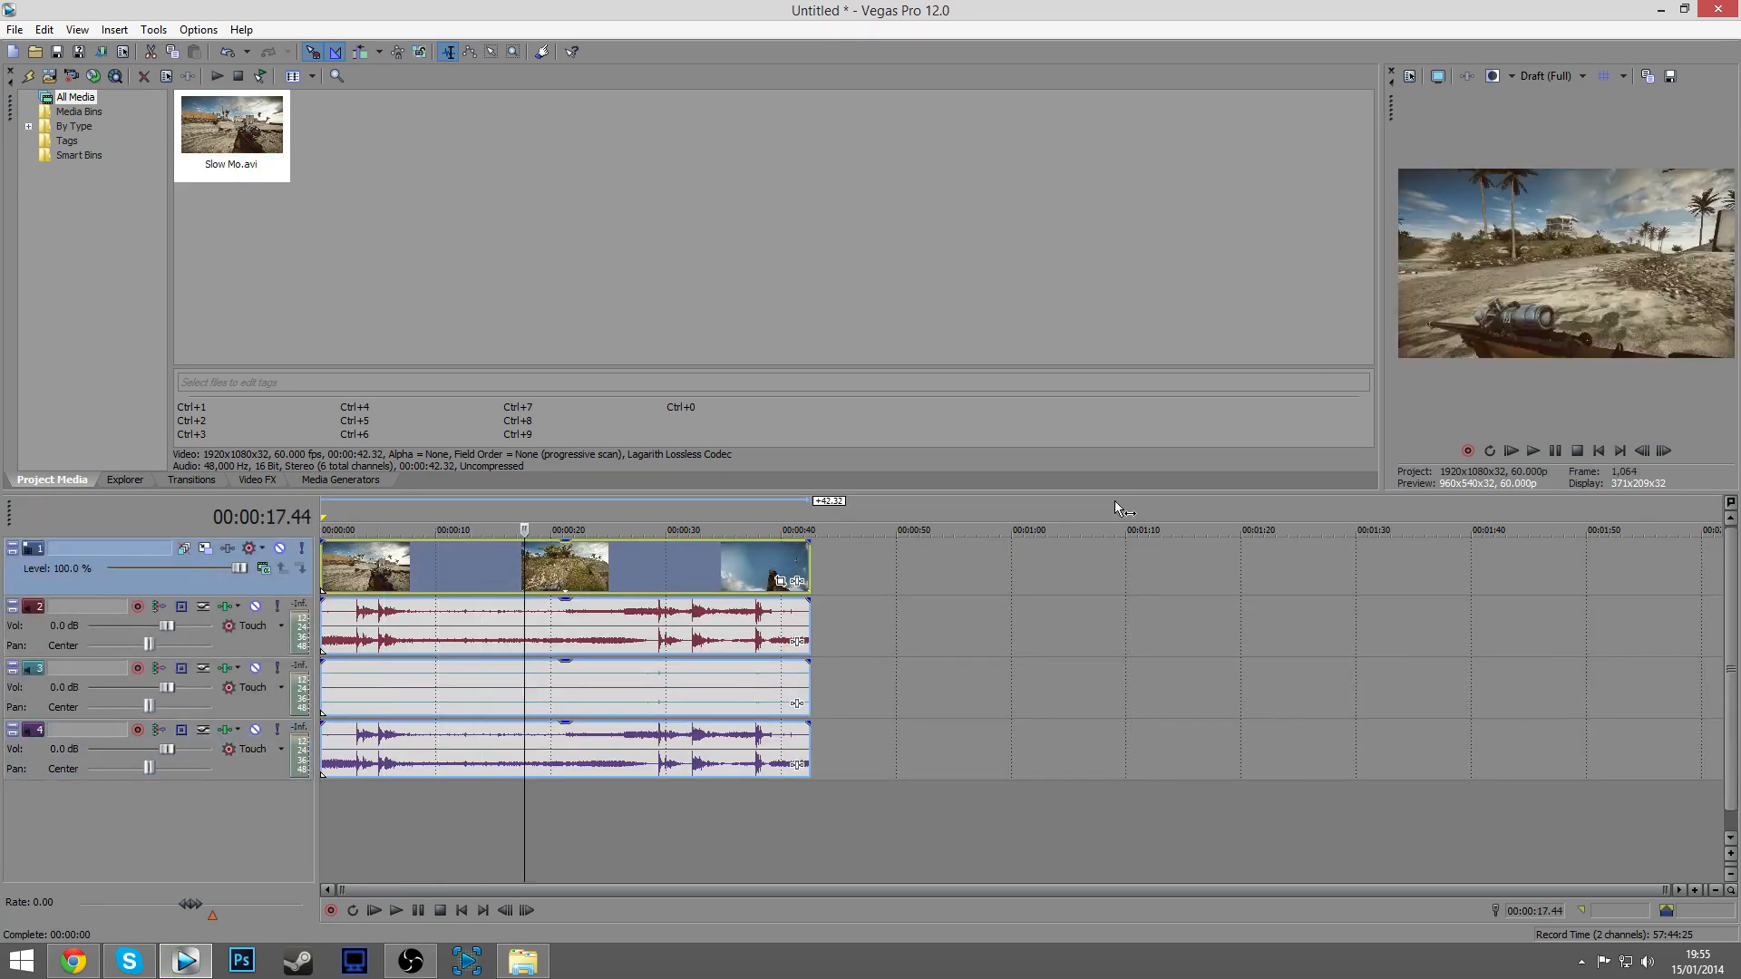
{"action": "mouse_move", "coordinate": [1533, 450]}
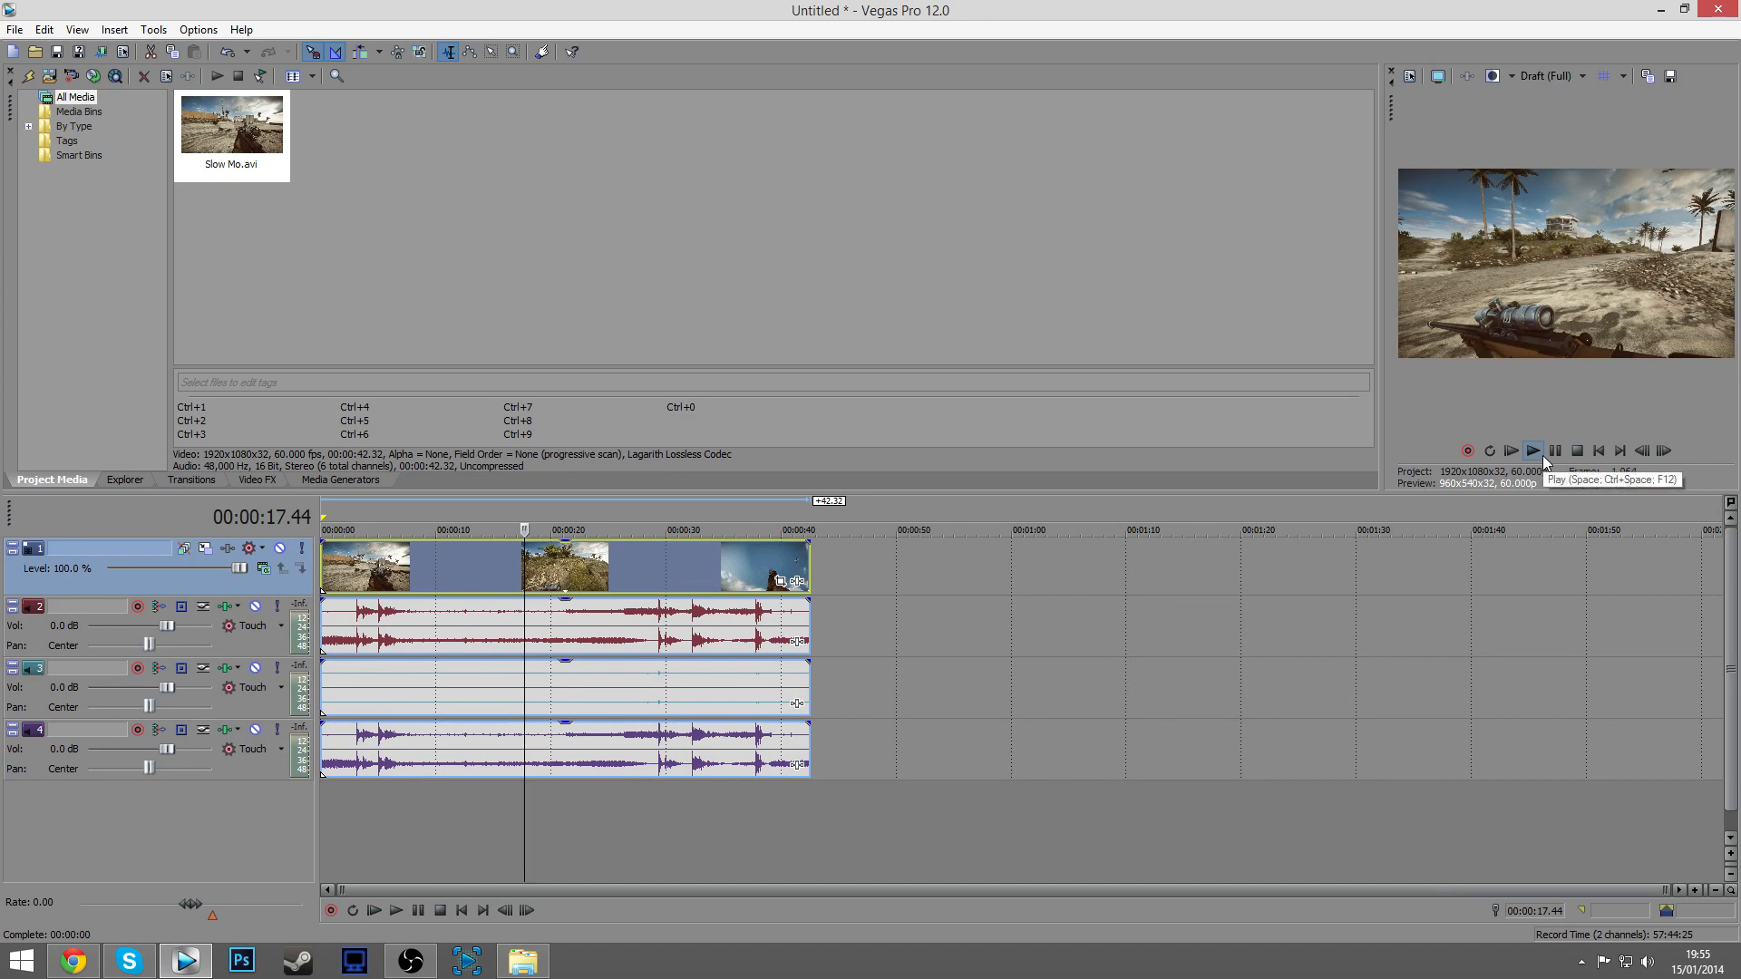
{"action": "left_click", "coordinate": [1533, 449]}
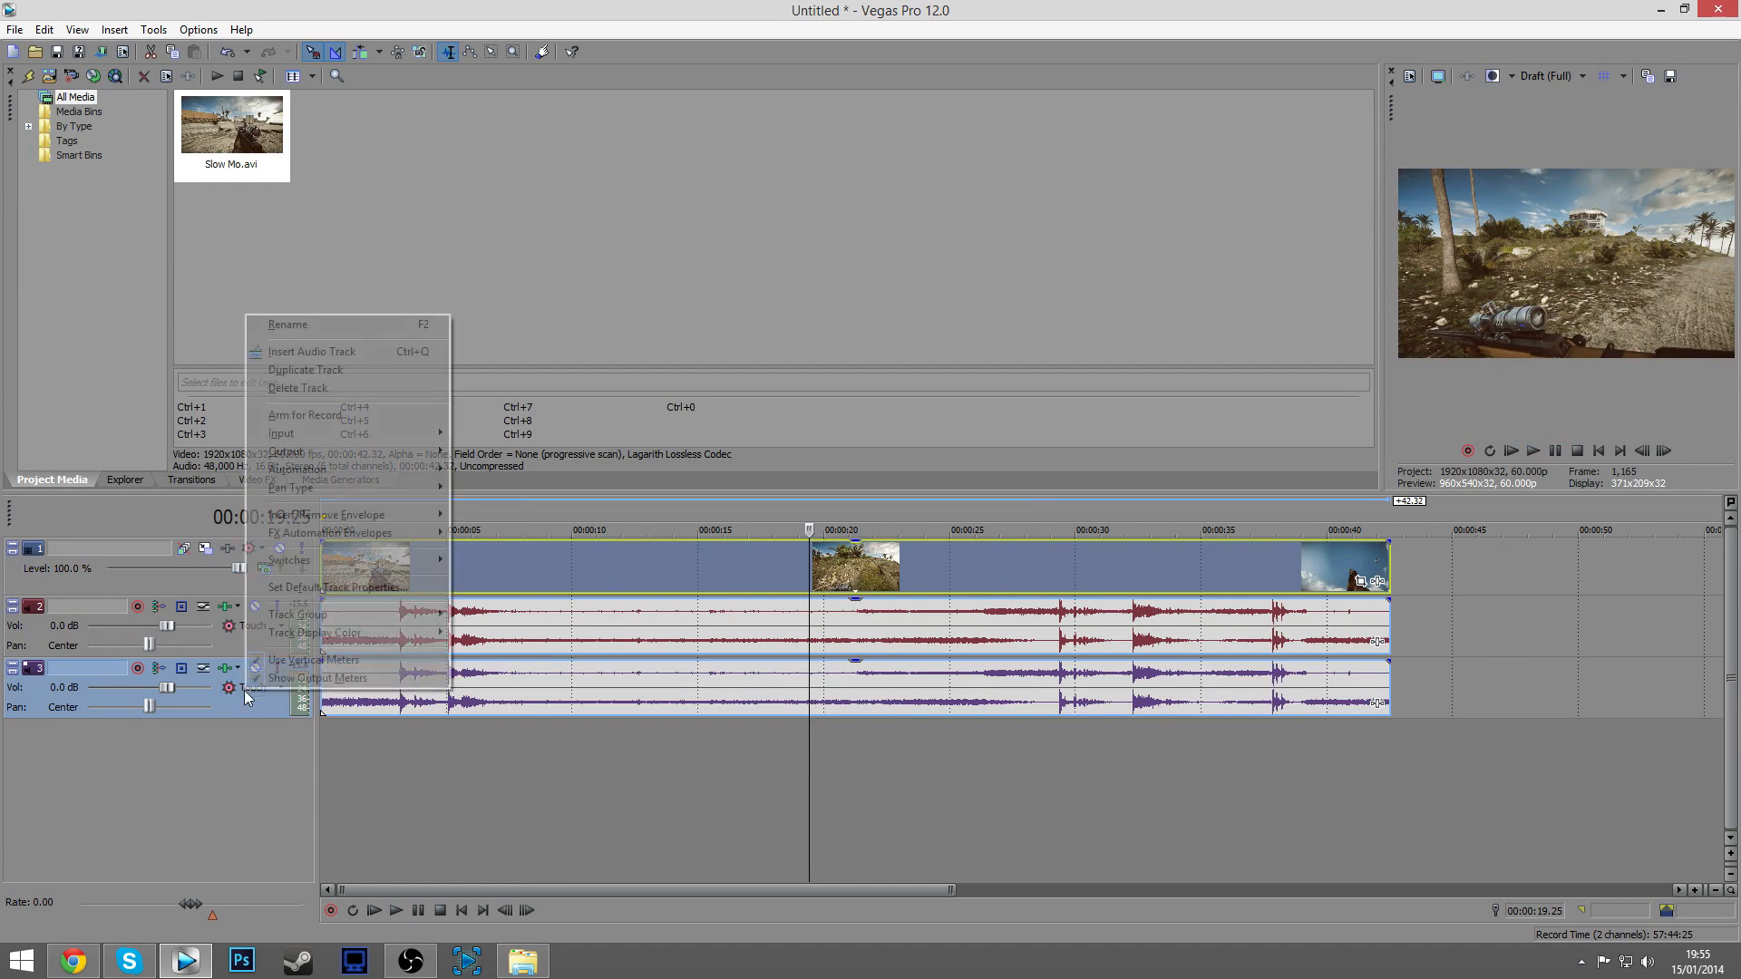
Delete the extra audio track and split the clip near the 5s and 6s marks.
{"action": "left_click", "coordinate": [296, 387]}
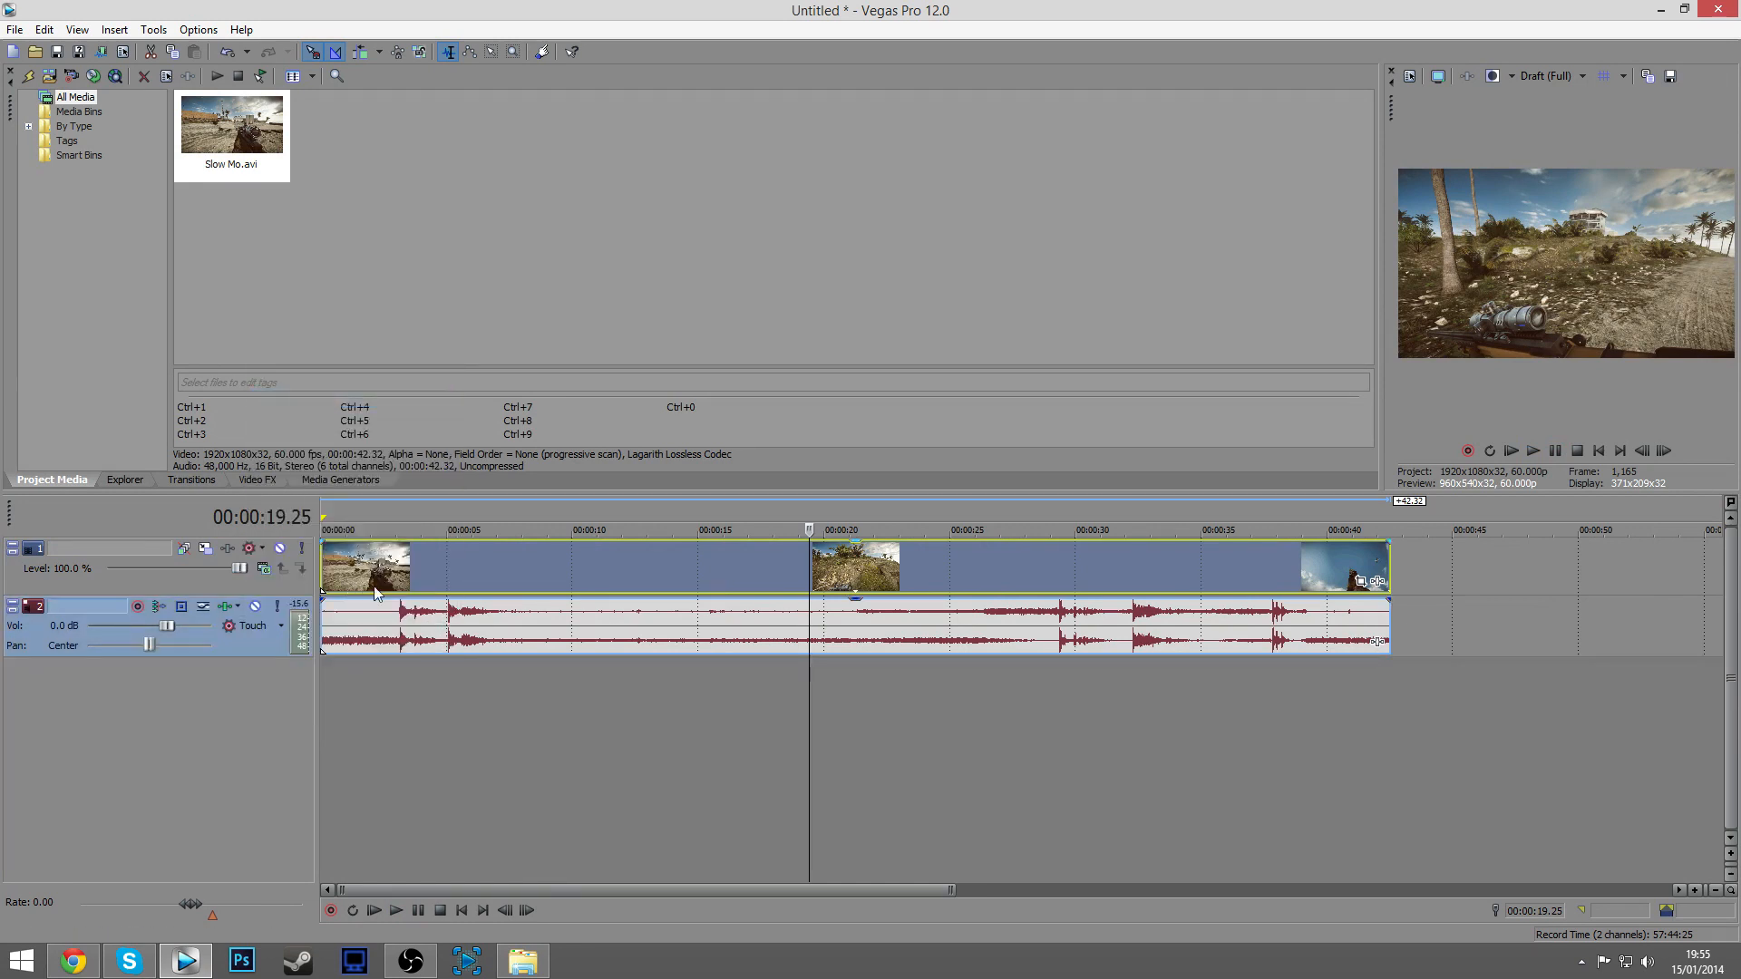
{"action": "left_click", "coordinate": [396, 530]}
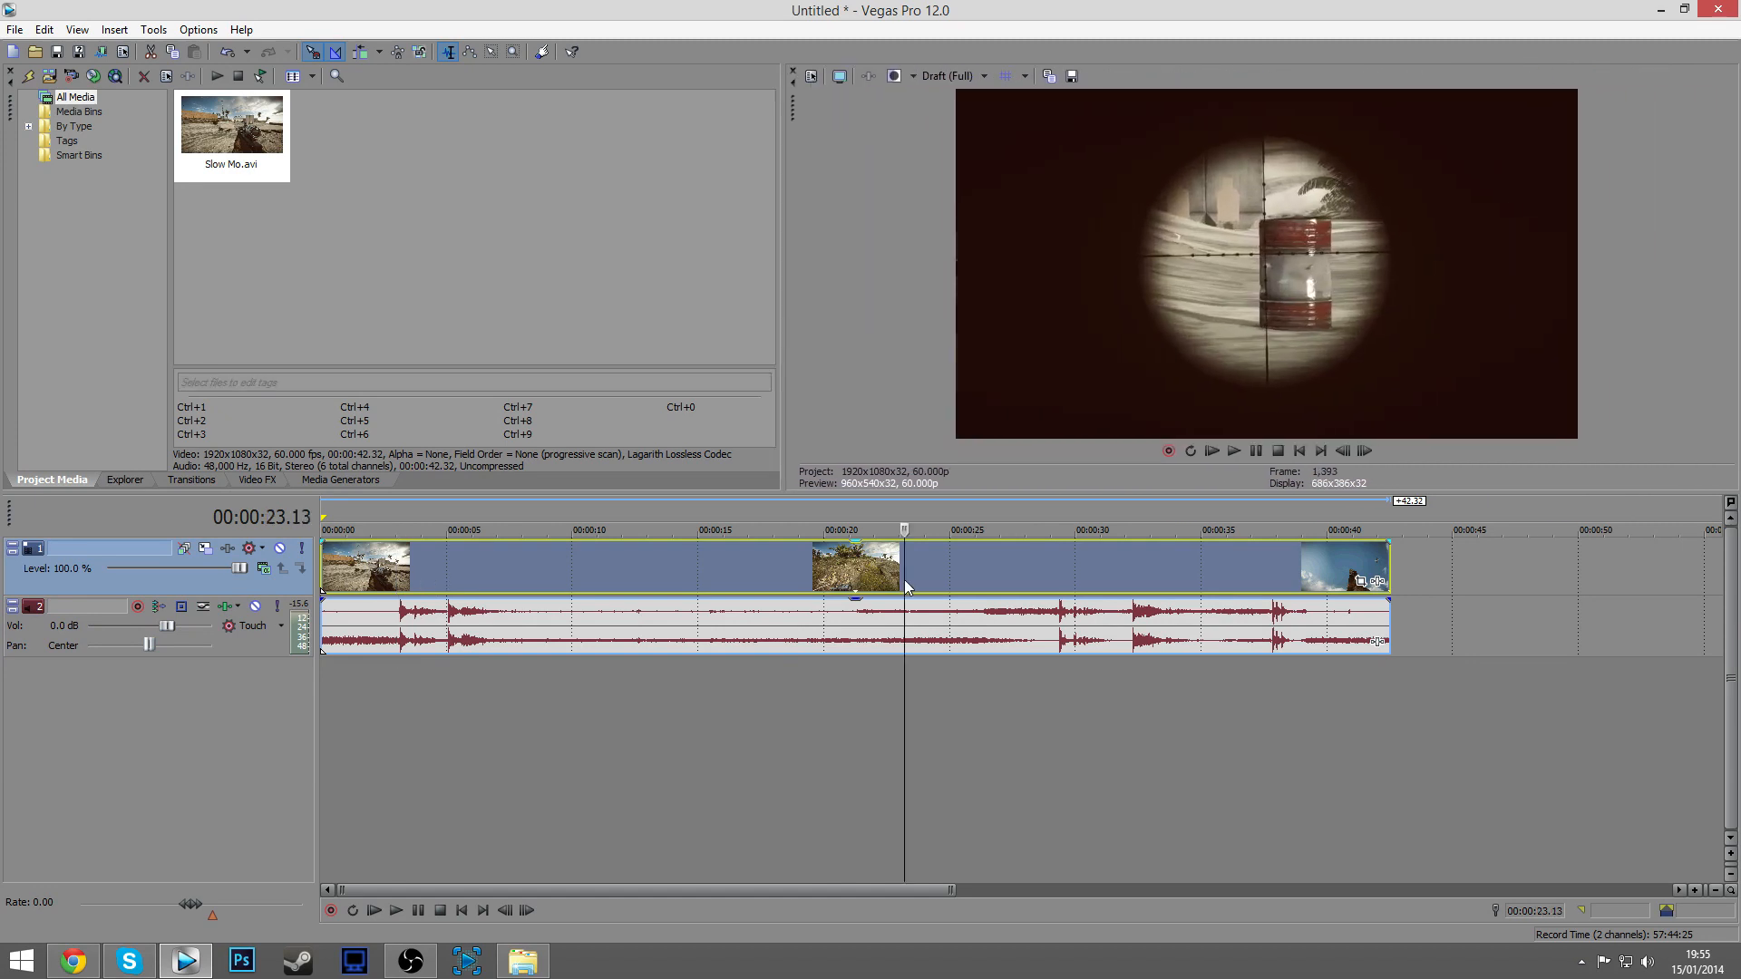
{"action": "left_click", "coordinate": [454, 530]}
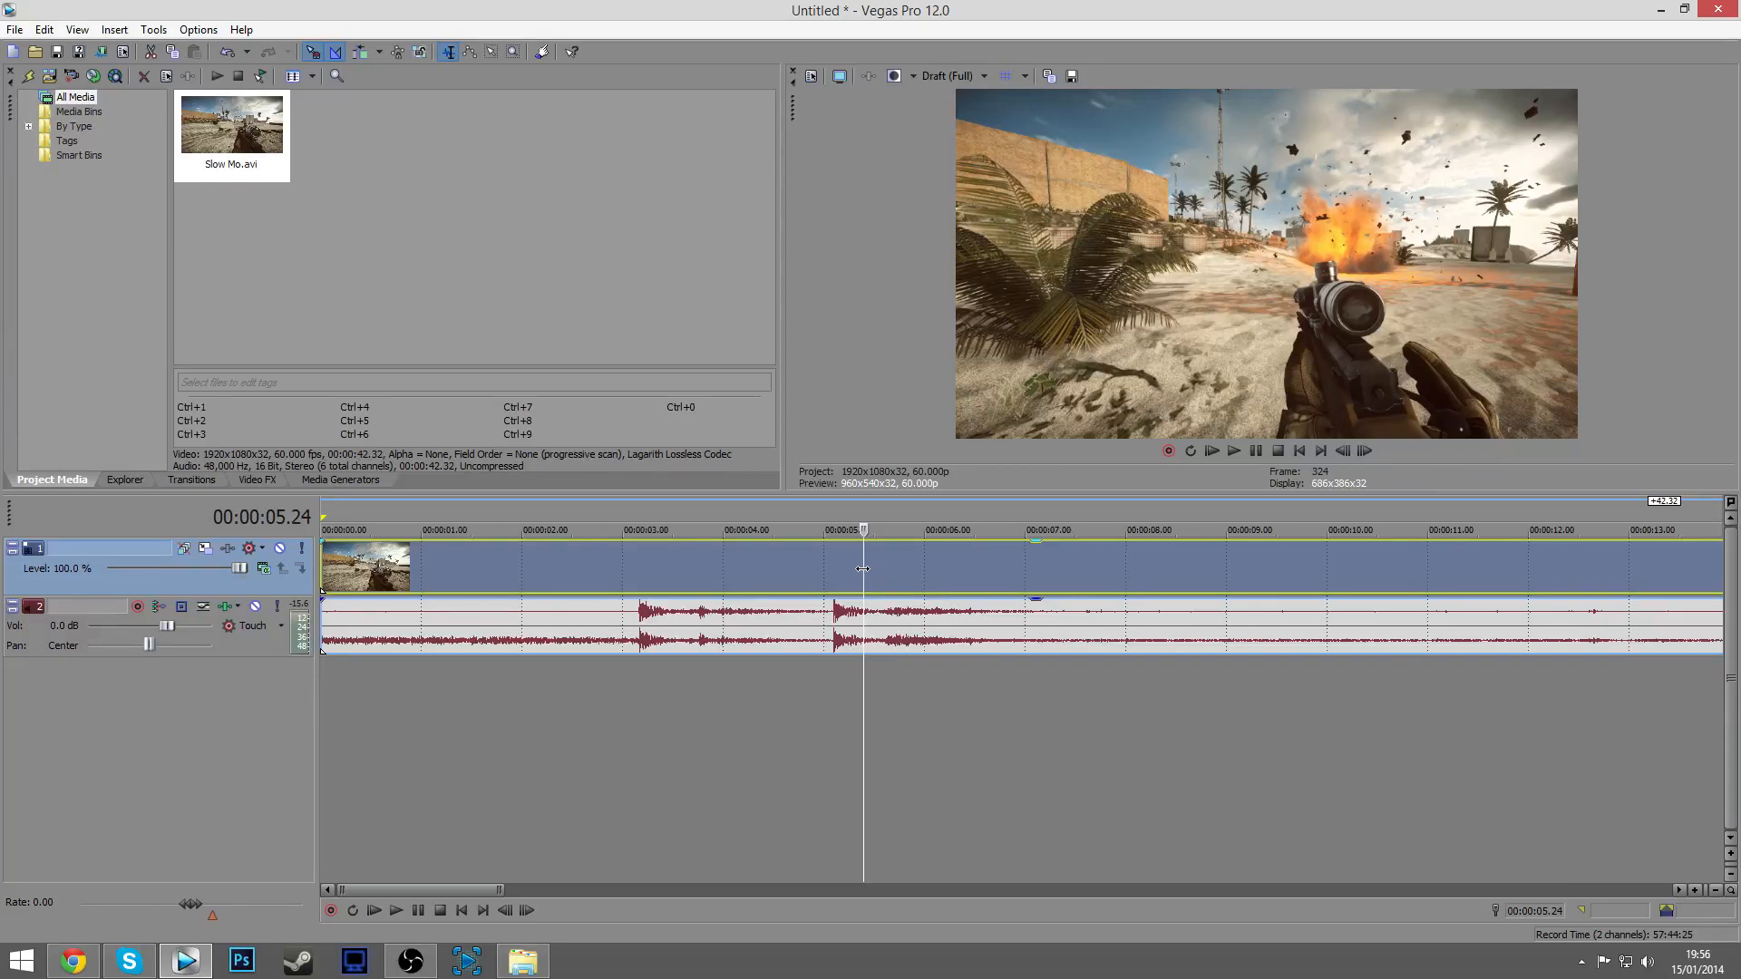
{"action": "mouse_move", "coordinate": [1106, 763]}
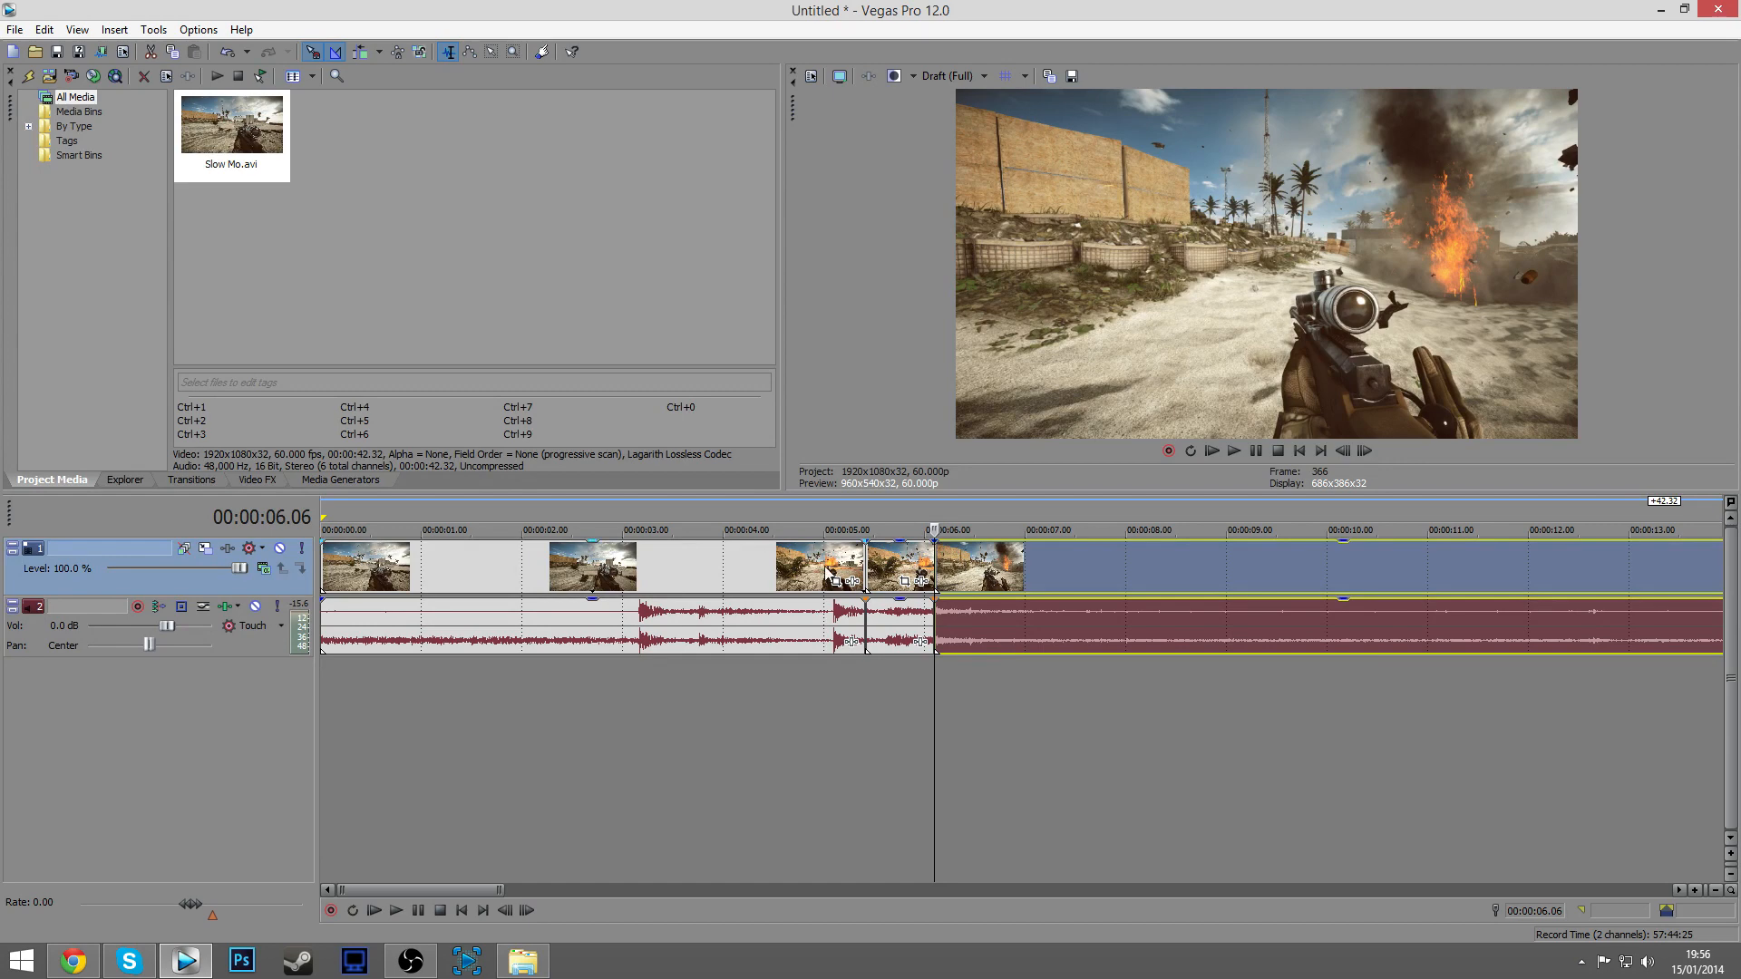
Select the split middle event for time-stretching to about two seconds.
{"action": "left_click", "coordinate": [896, 530]}
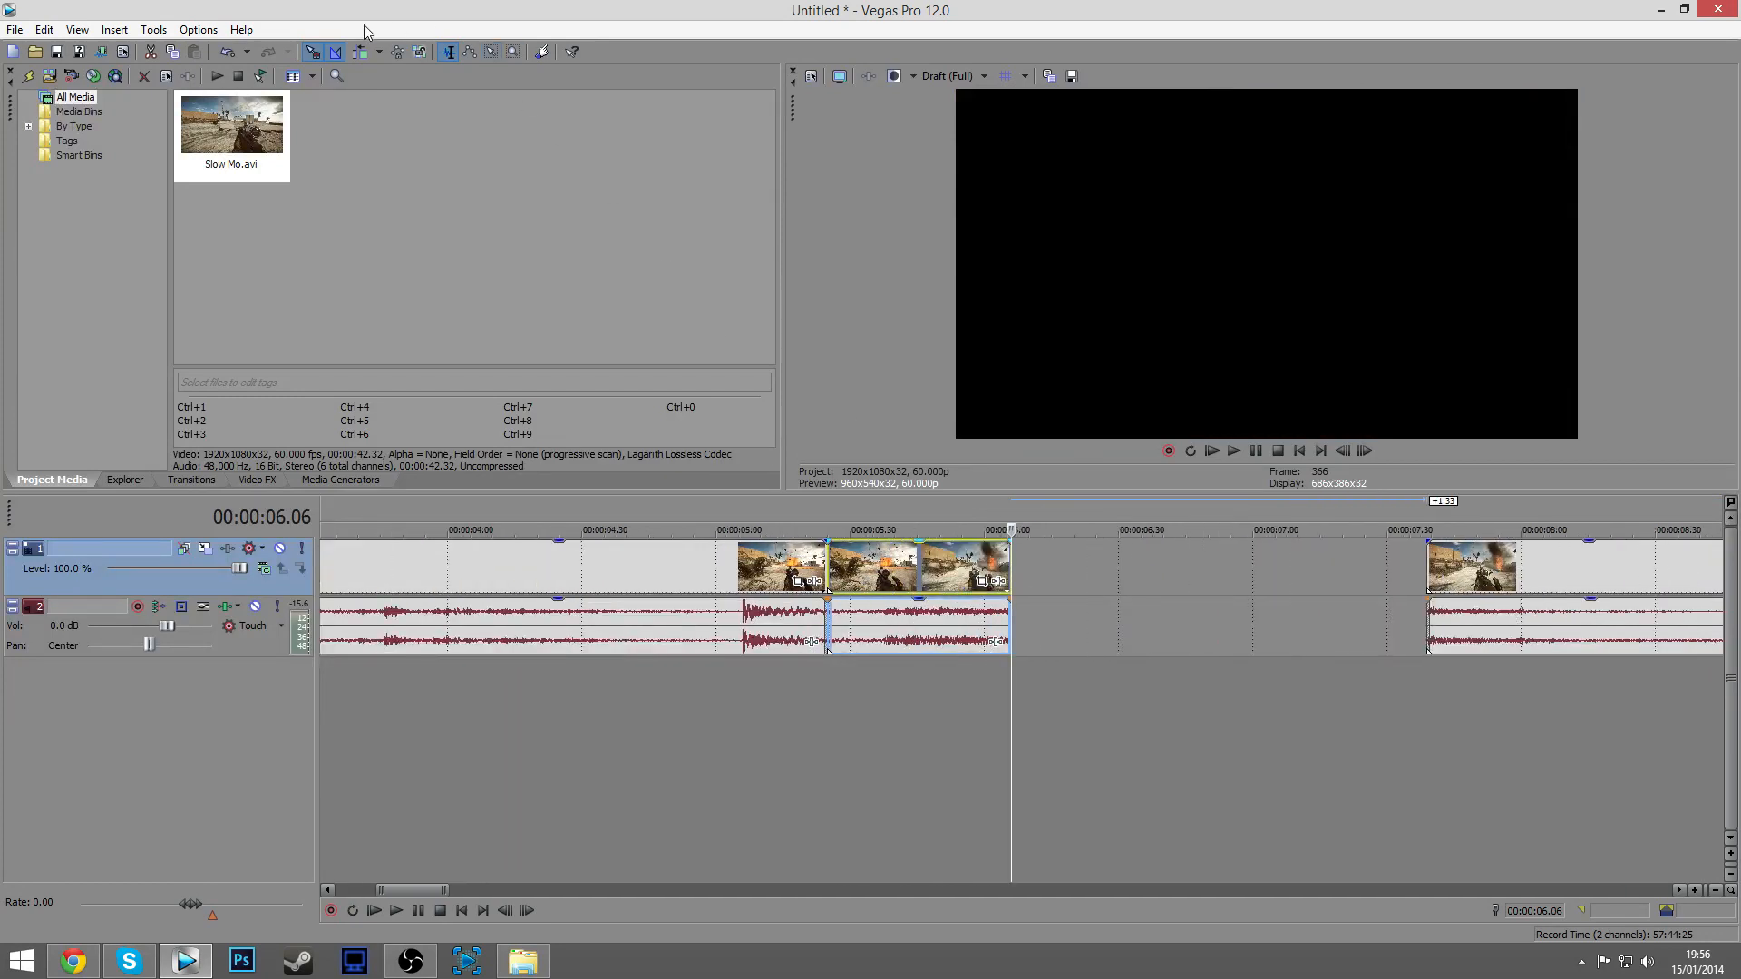
{"action": "mouse_move", "coordinate": [337, 53]}
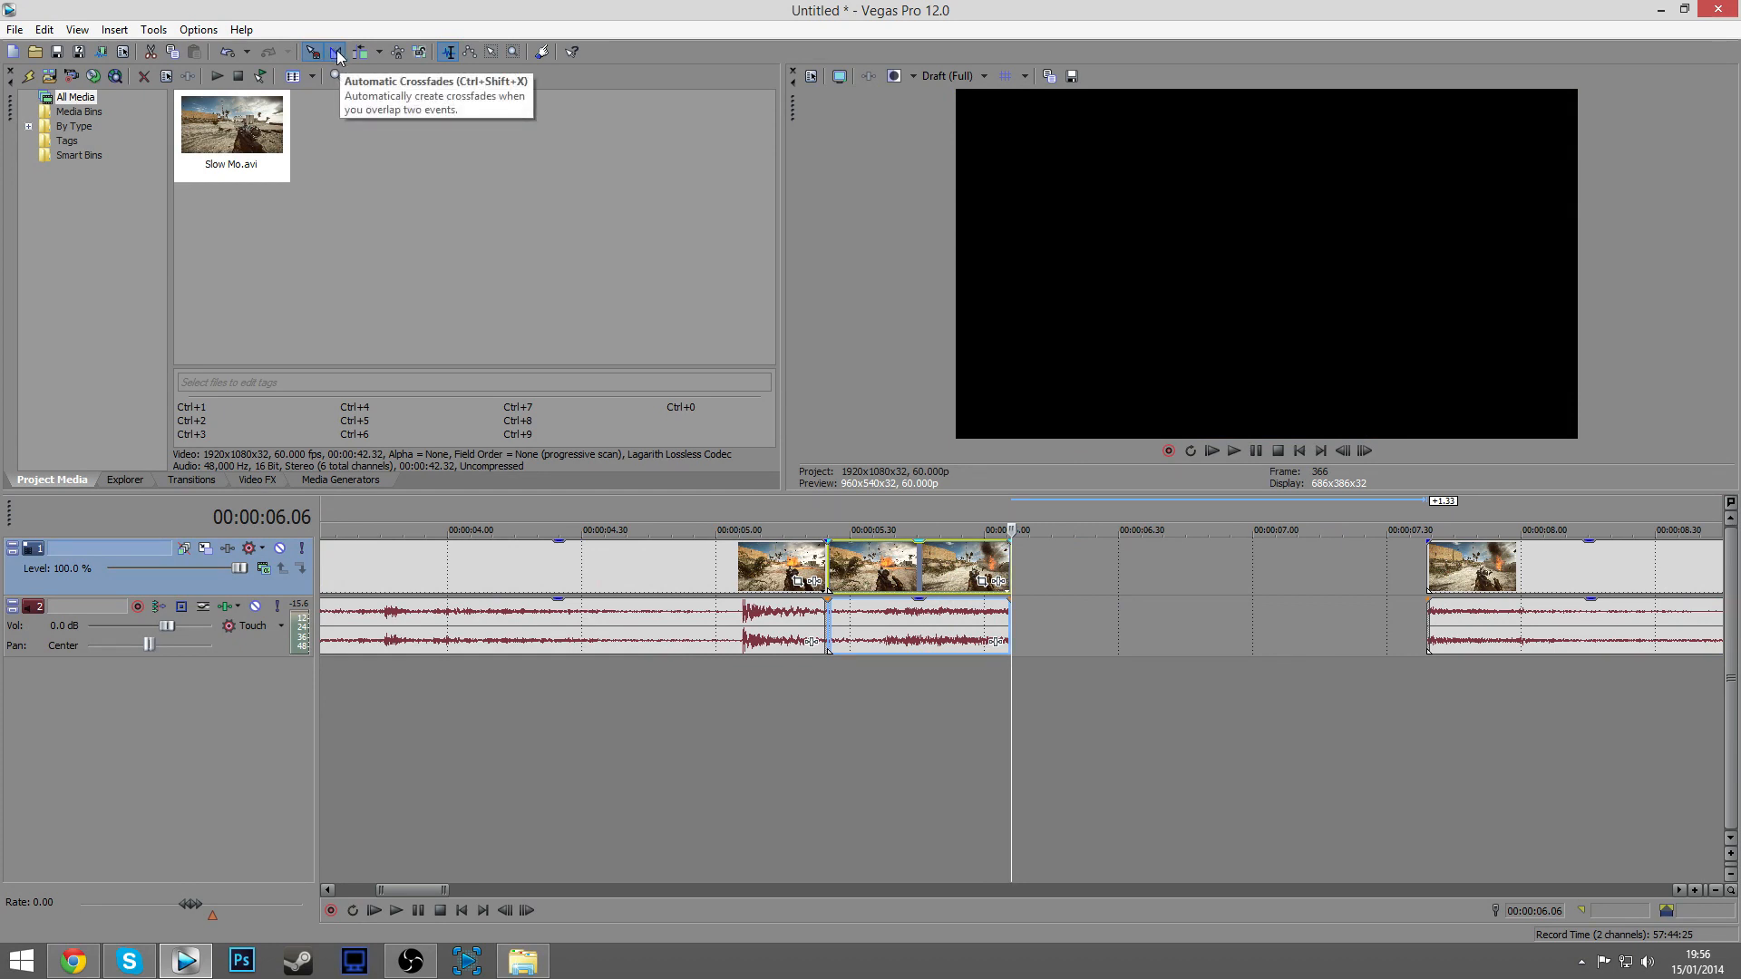
{"action": "mouse_move", "coordinate": [323, 92]}
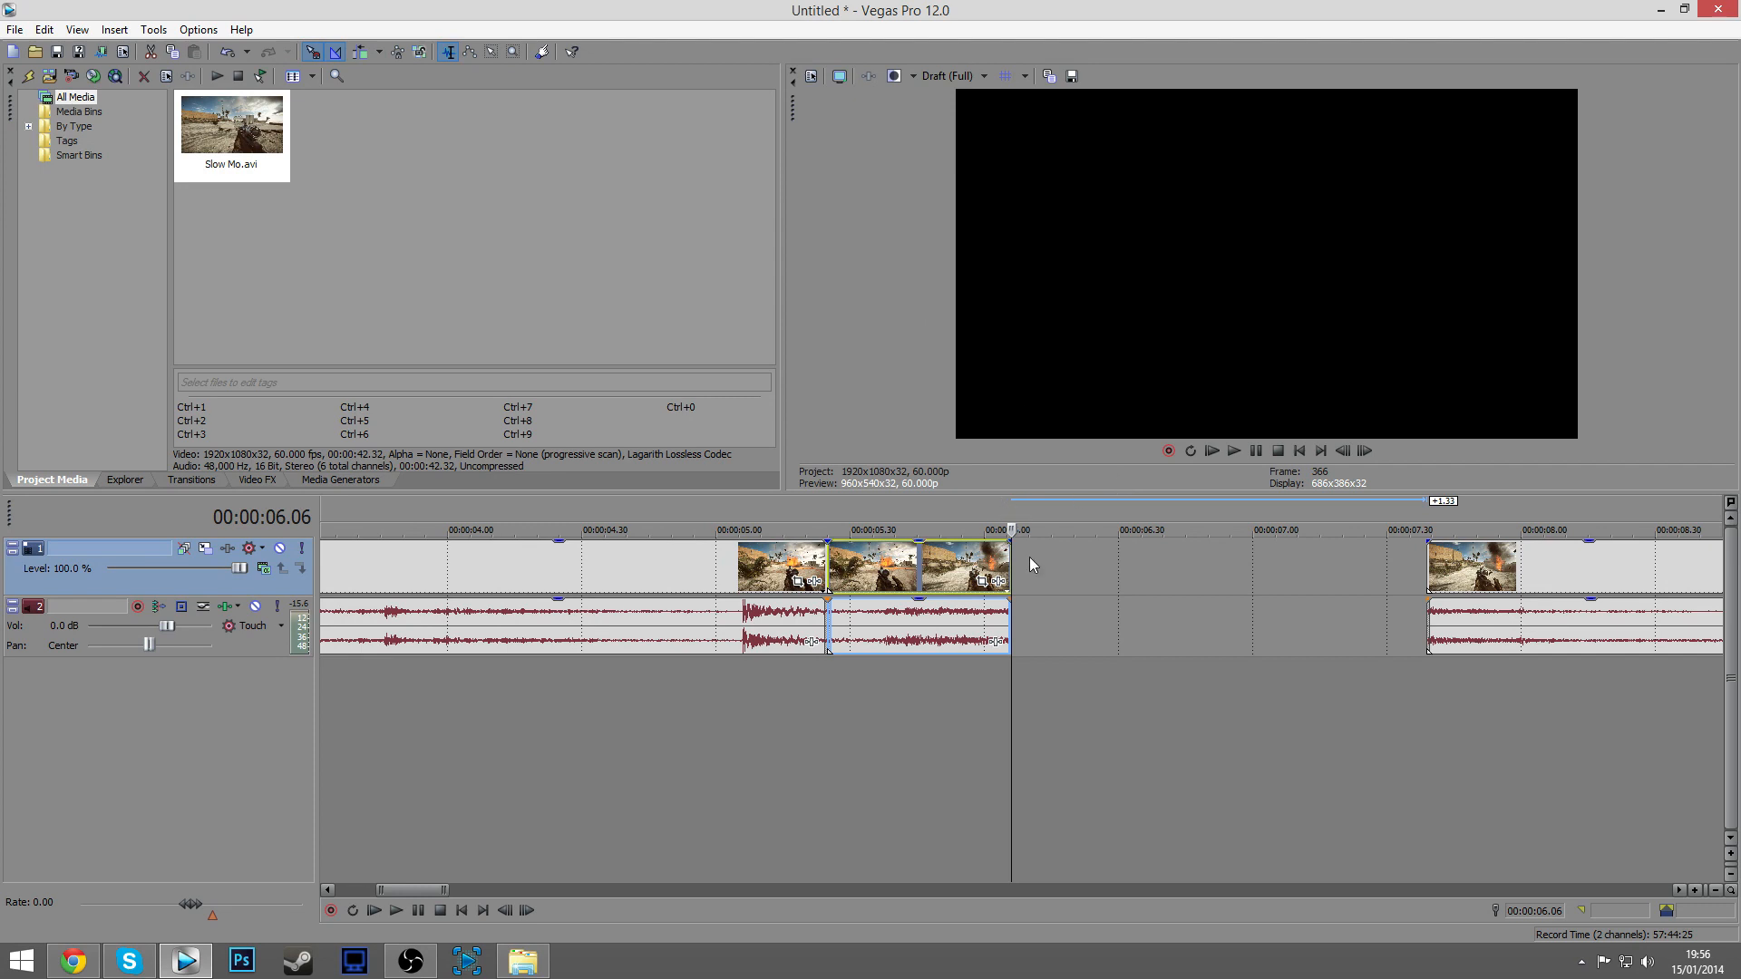
{"action": "mouse_move", "coordinate": [1008, 564]}
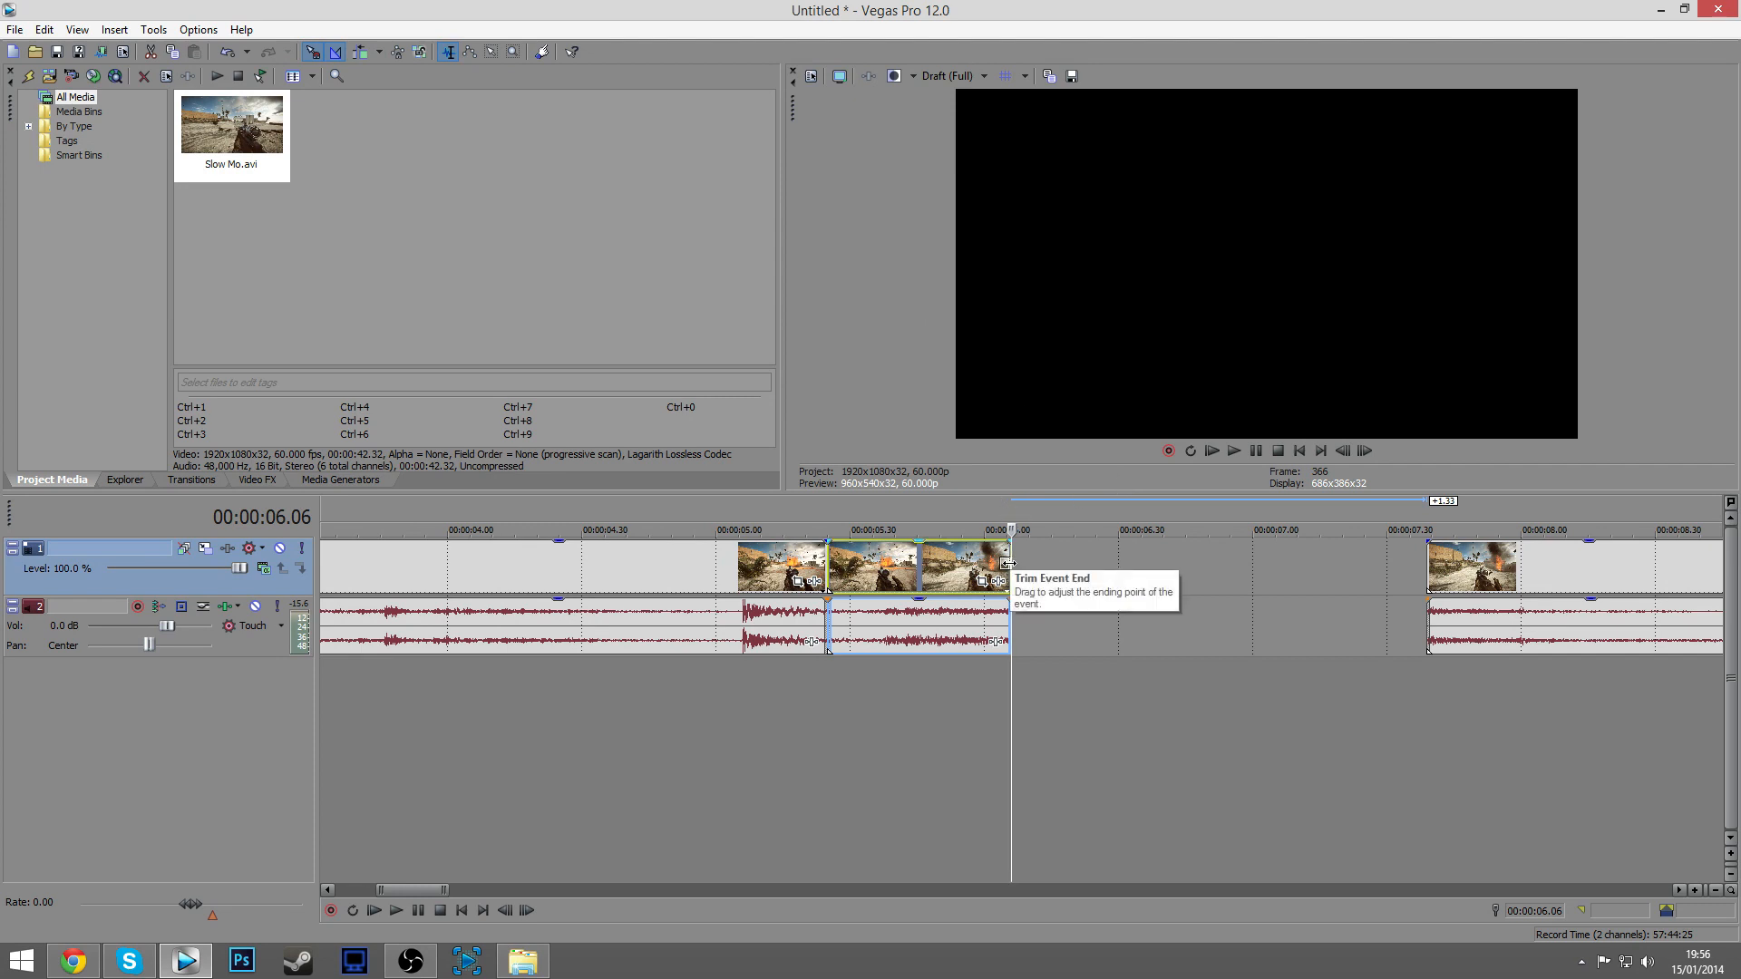
{"action": "mouse_move", "coordinate": [1004, 565]}
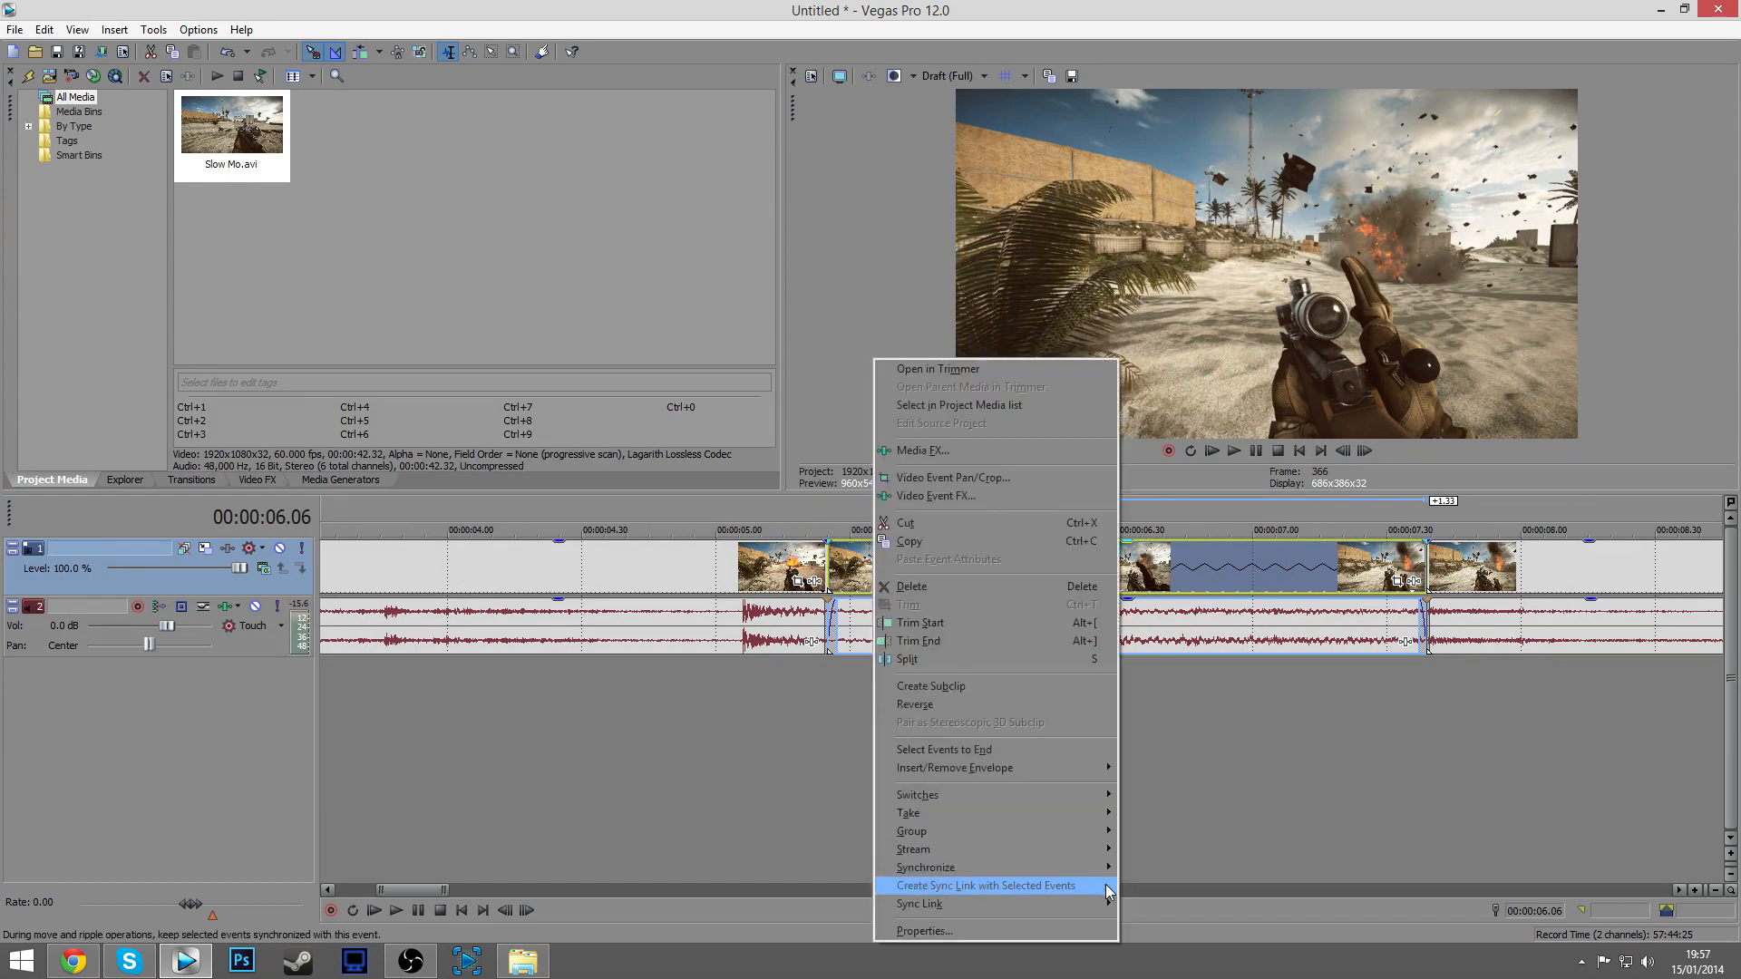
{"action": "left_click", "coordinate": [985, 885]}
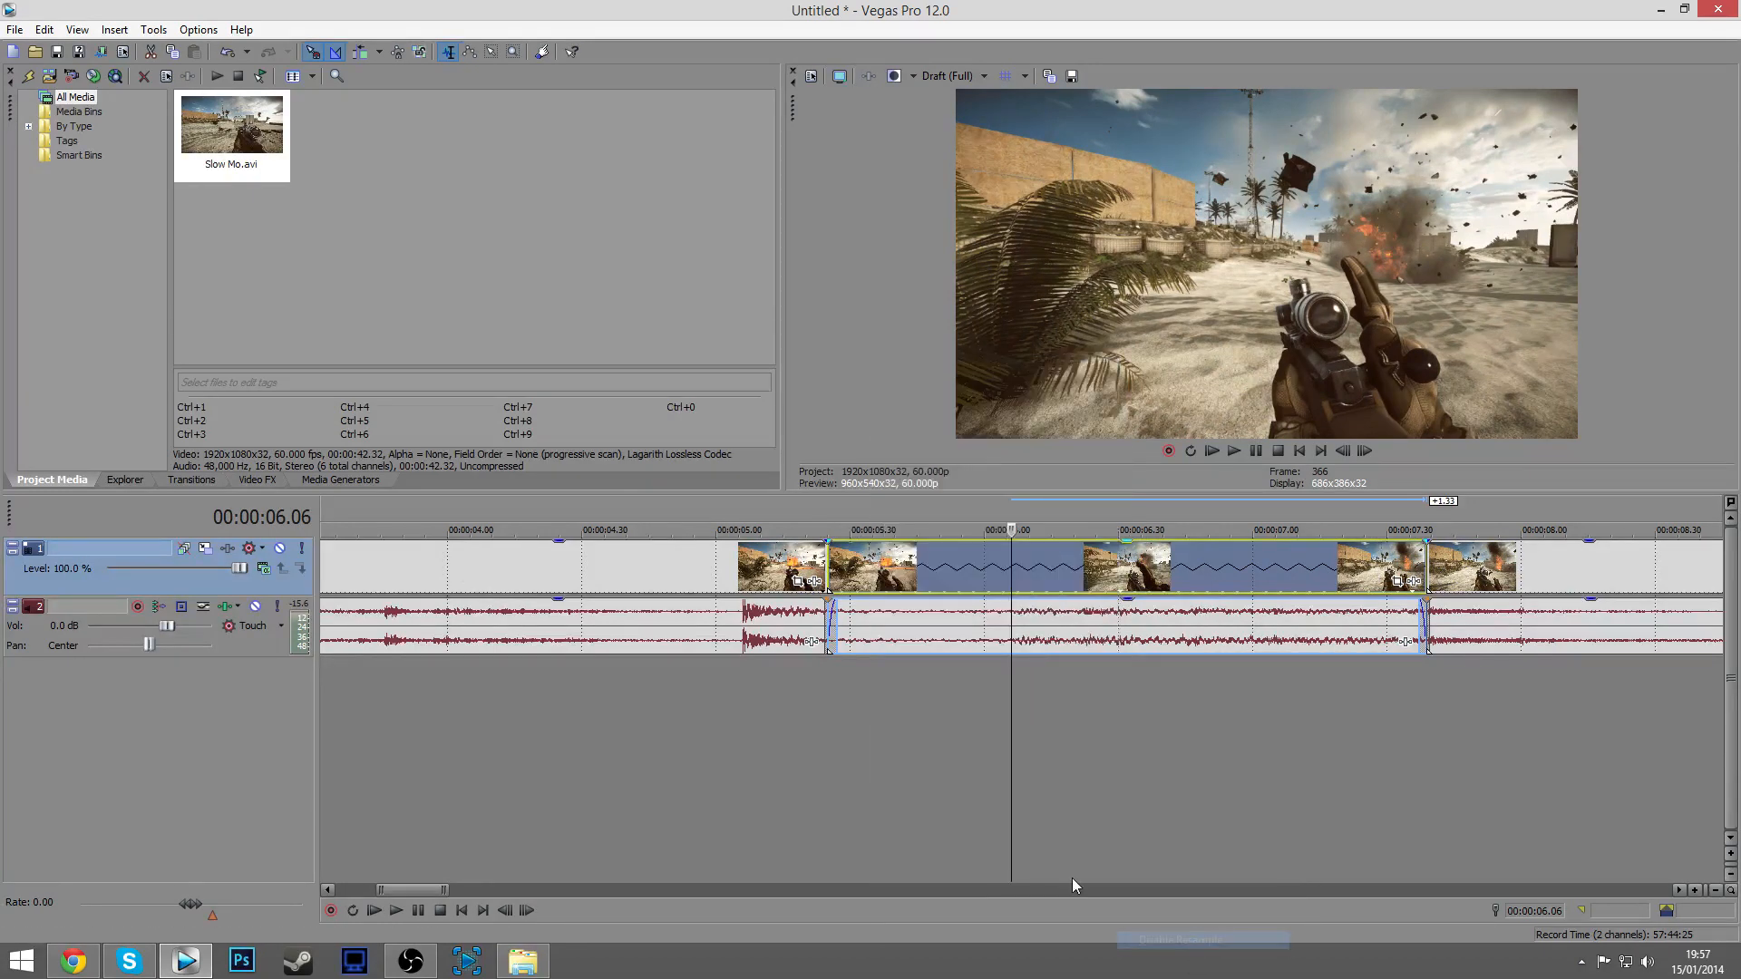
{"action": "right_click", "coordinate": [876, 566]}
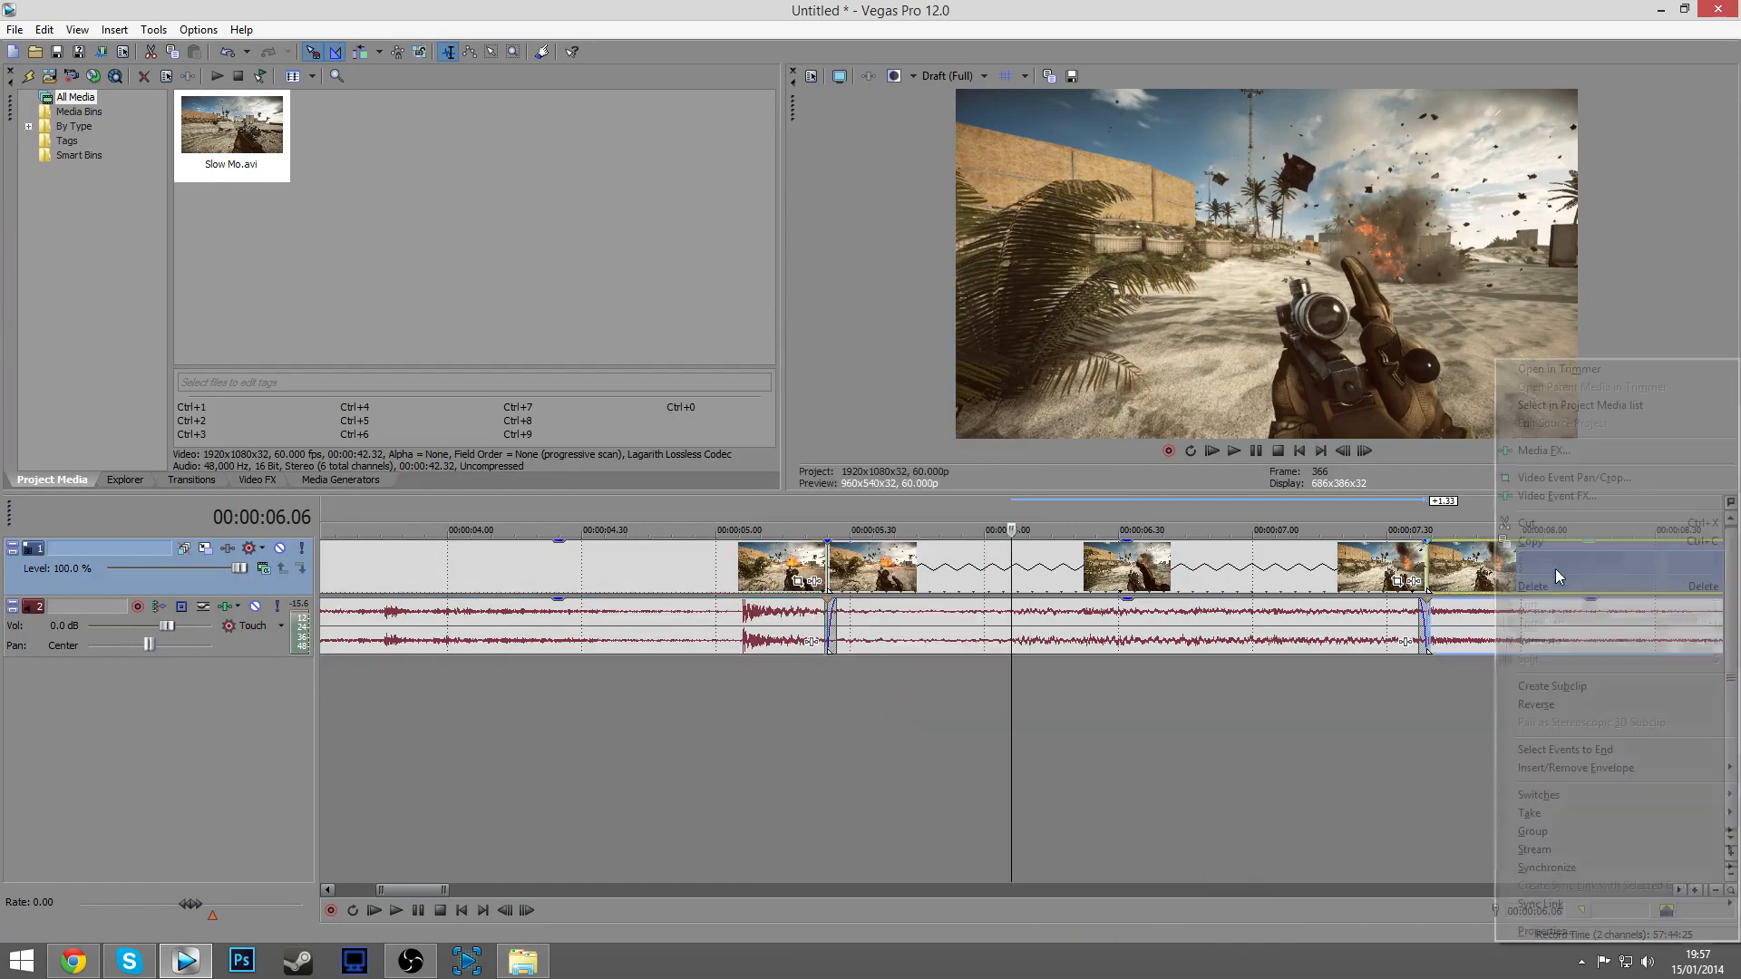
{"action": "left_click", "coordinate": [916, 729]}
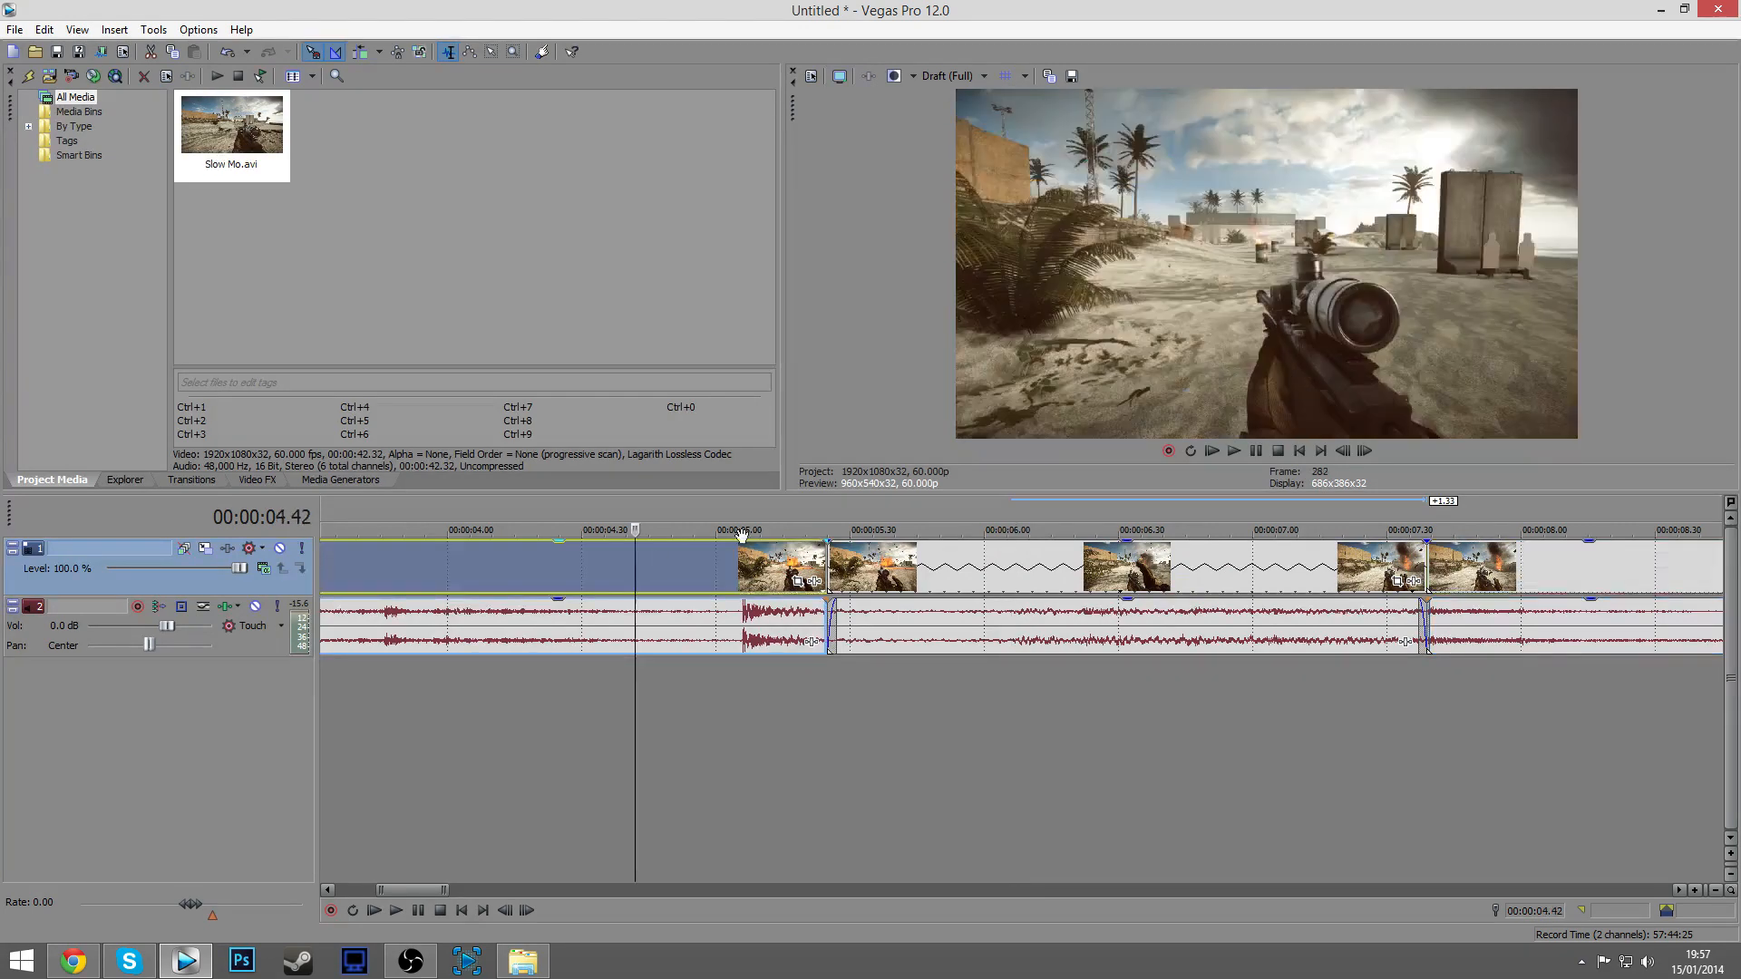
{"action": "left_click", "coordinate": [1211, 451]}
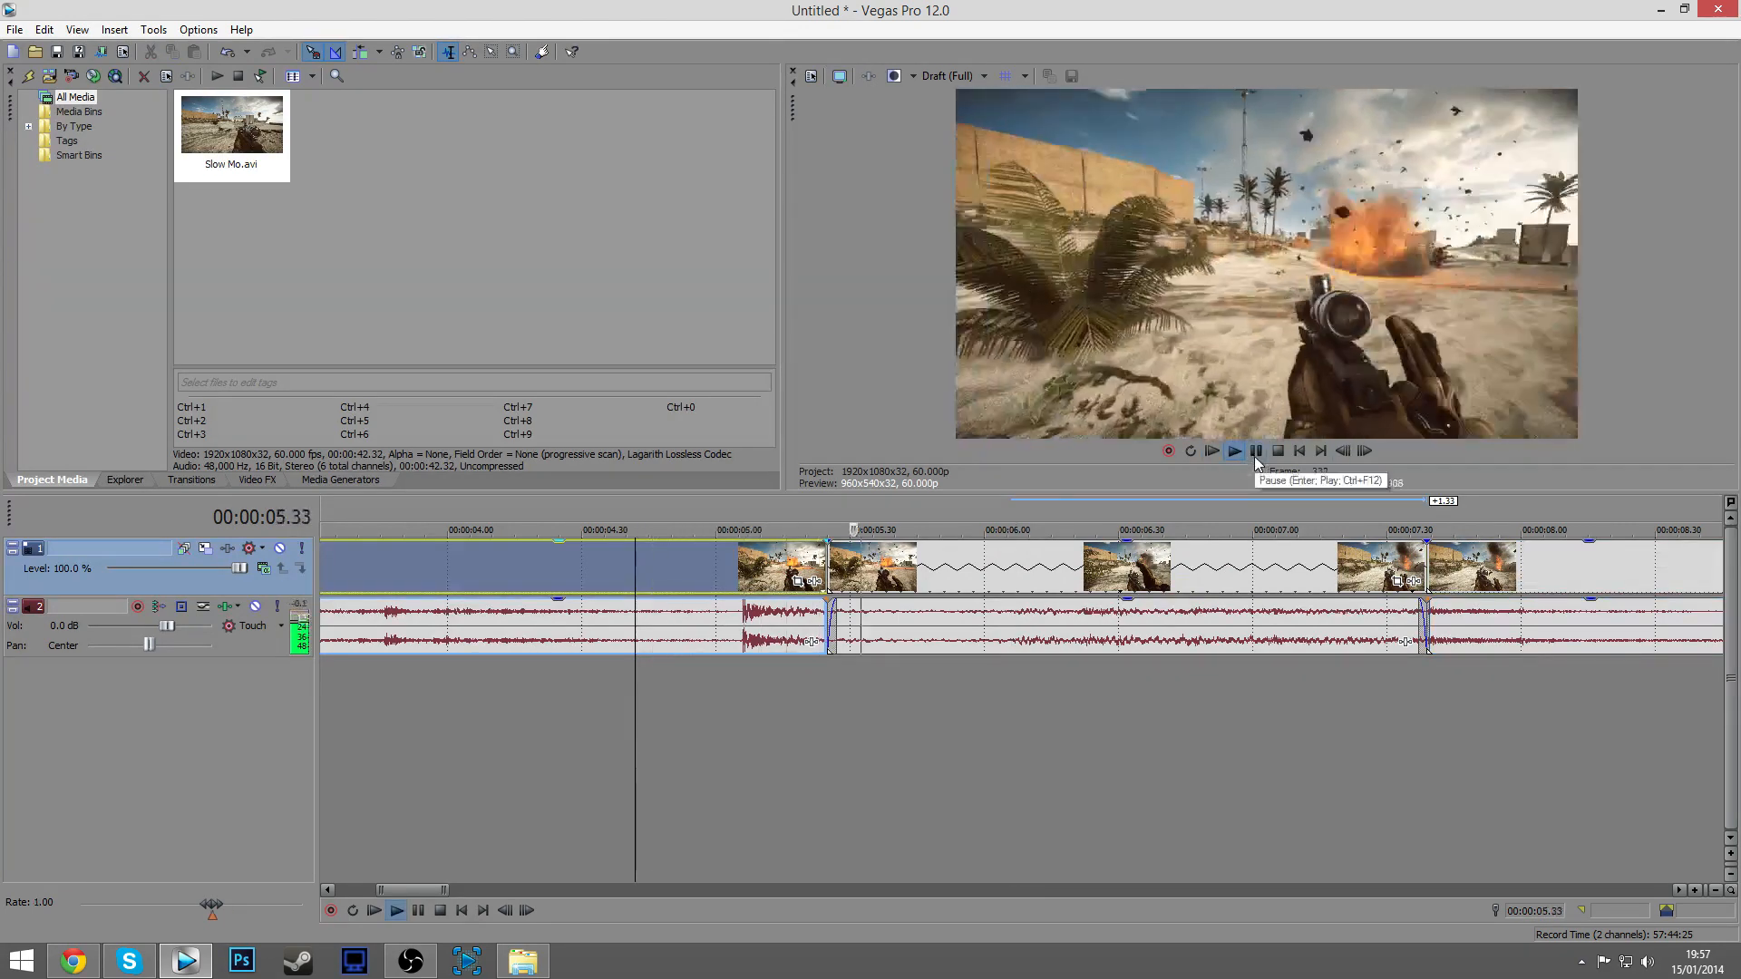
{"action": "left_click", "coordinate": [1233, 451]}
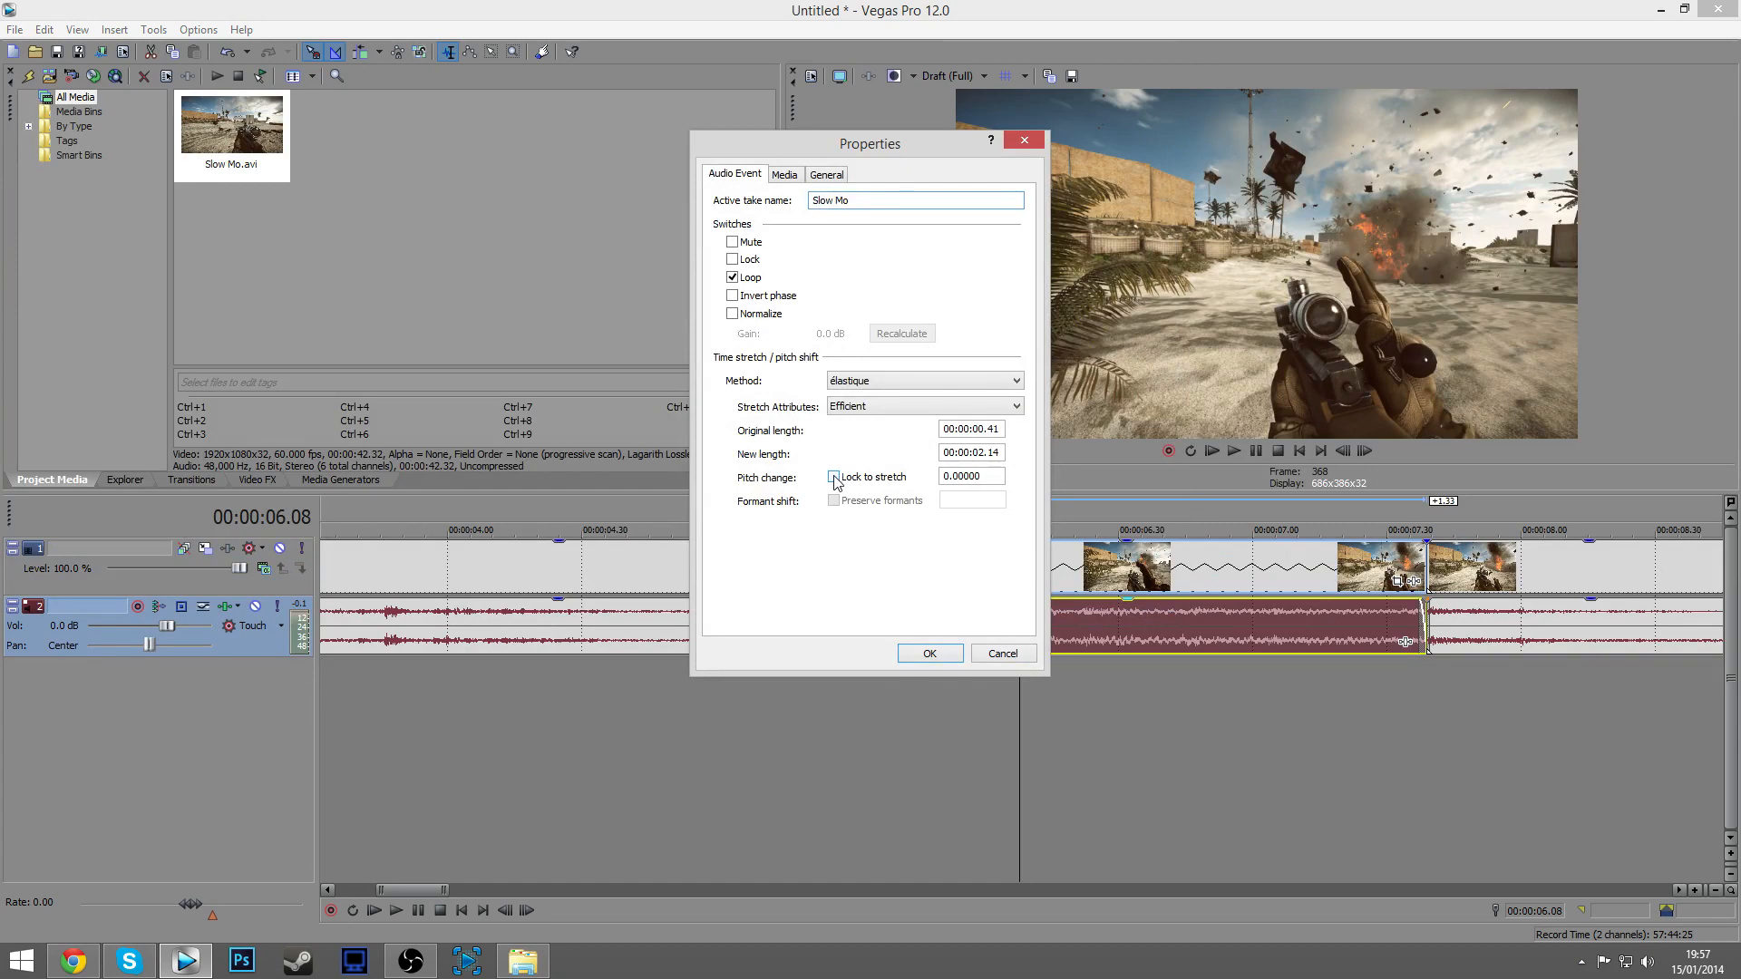
Enable Lock to stretch on the middle audio event and confirm with OK.
{"action": "left_click", "coordinate": [929, 652]}
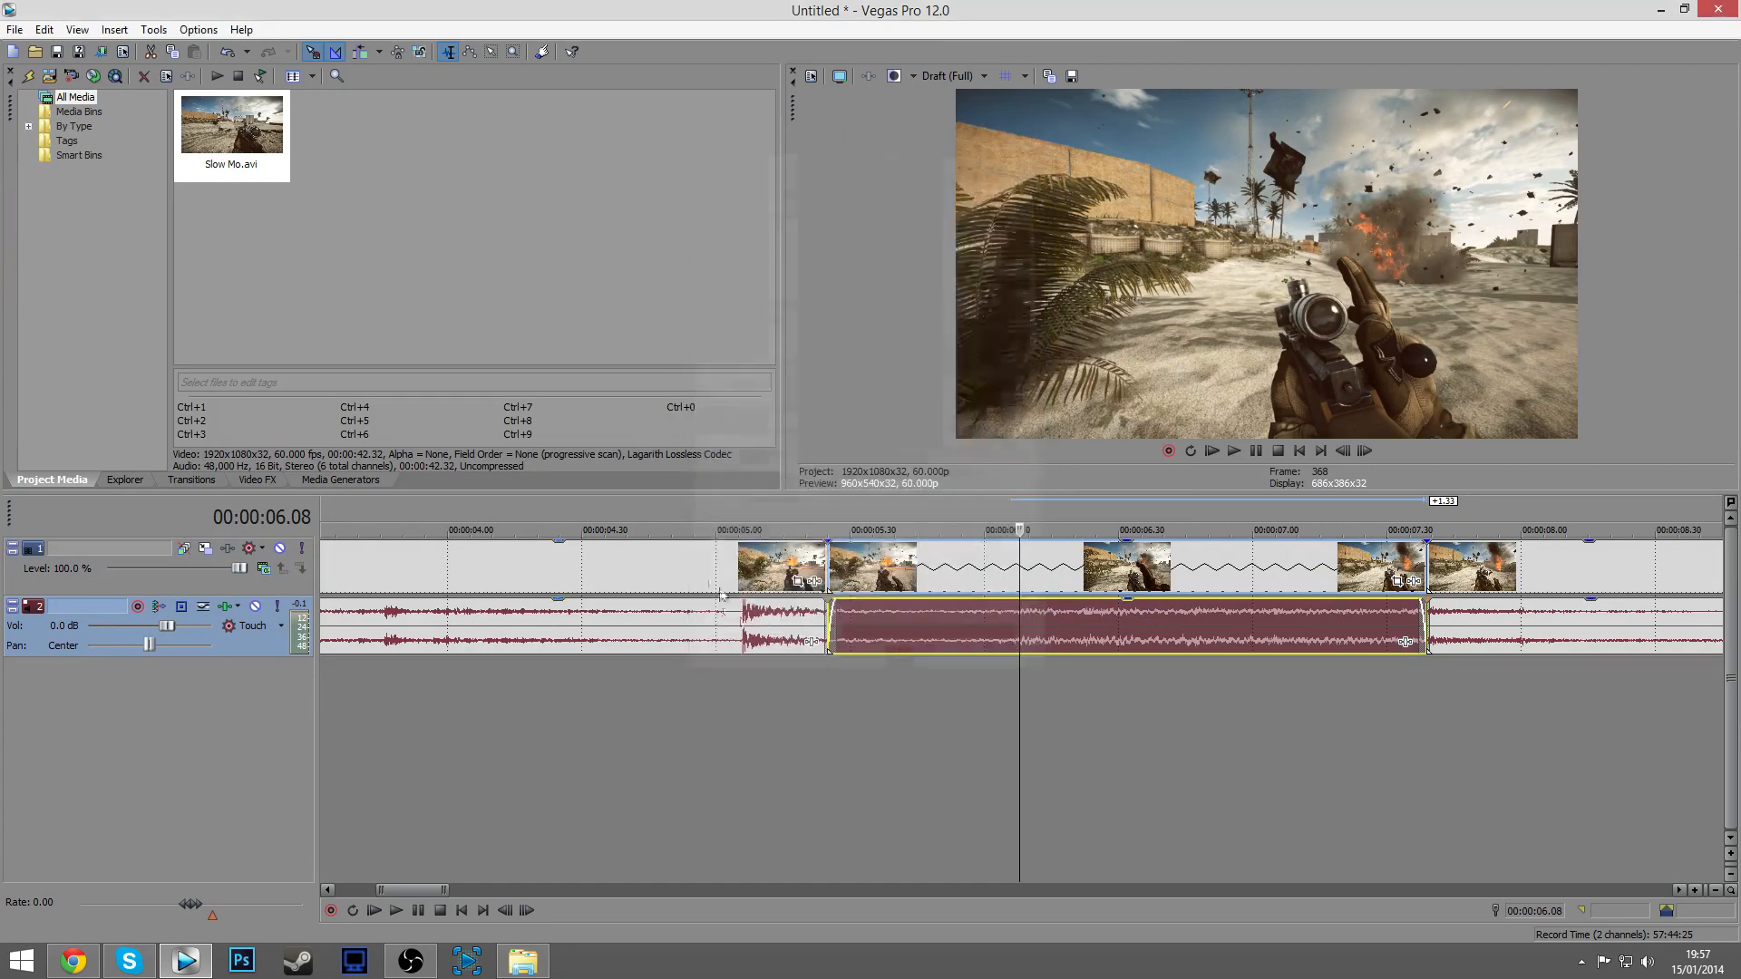
{"action": "left_click", "coordinate": [1212, 451]}
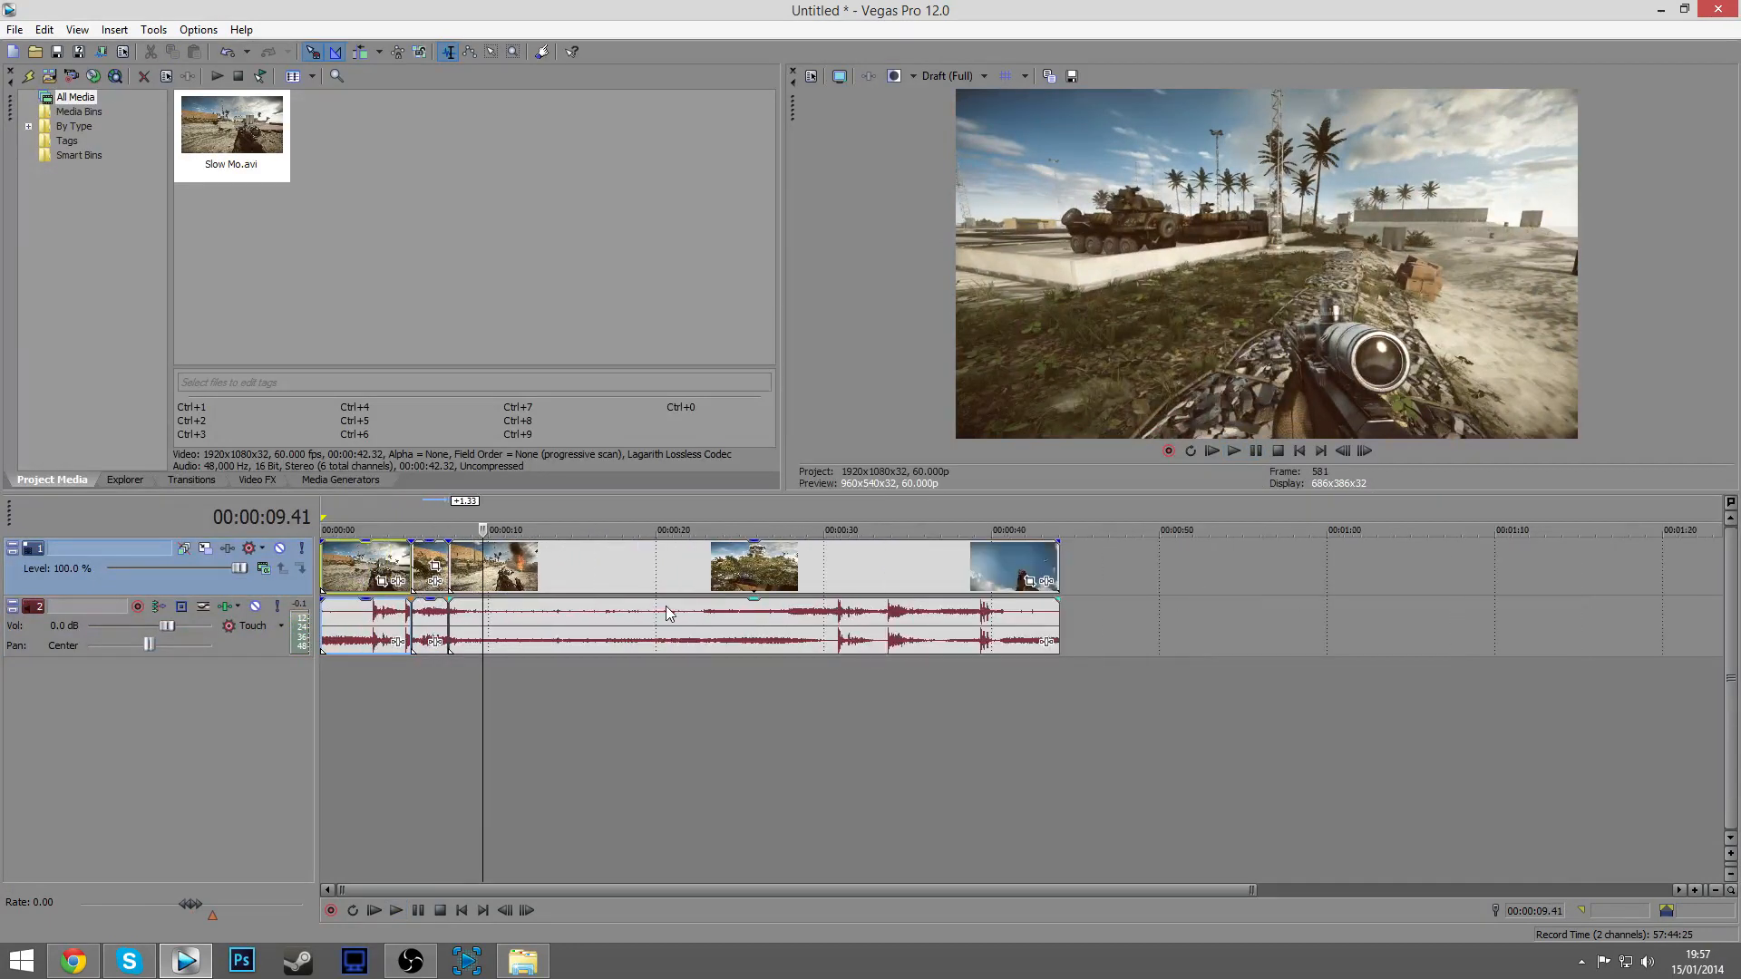
{"action": "mouse_move", "coordinate": [641, 711]}
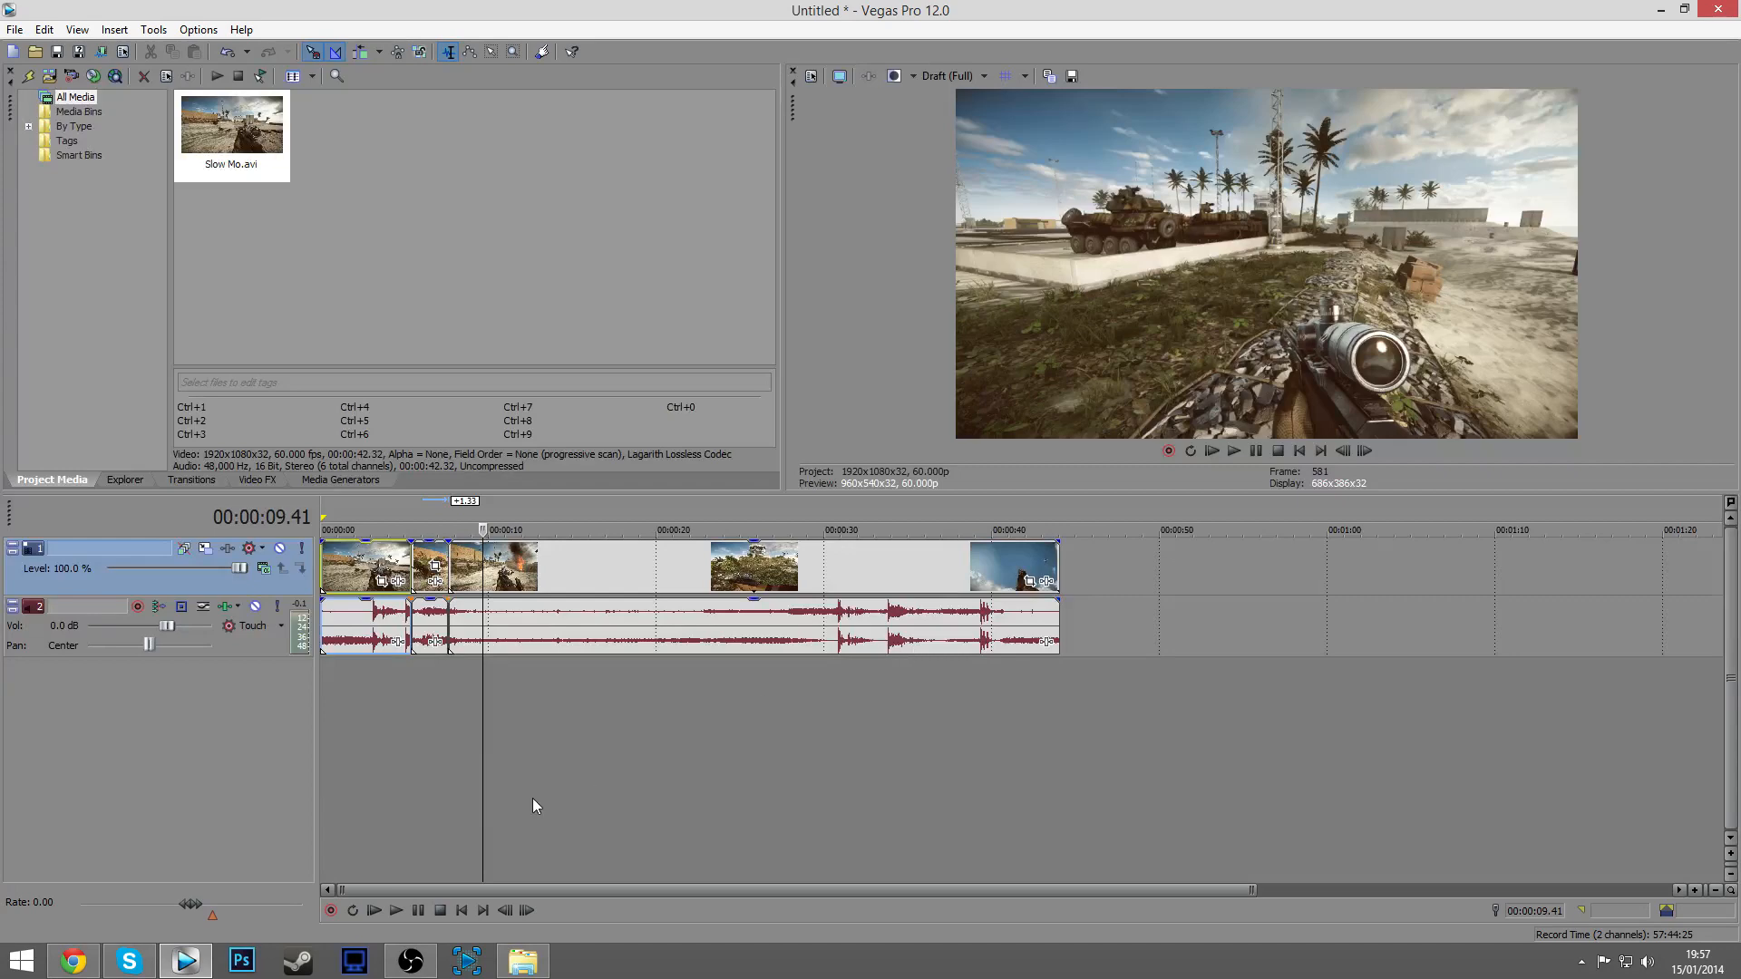
{"action": "mouse_move", "coordinate": [585, 729]}
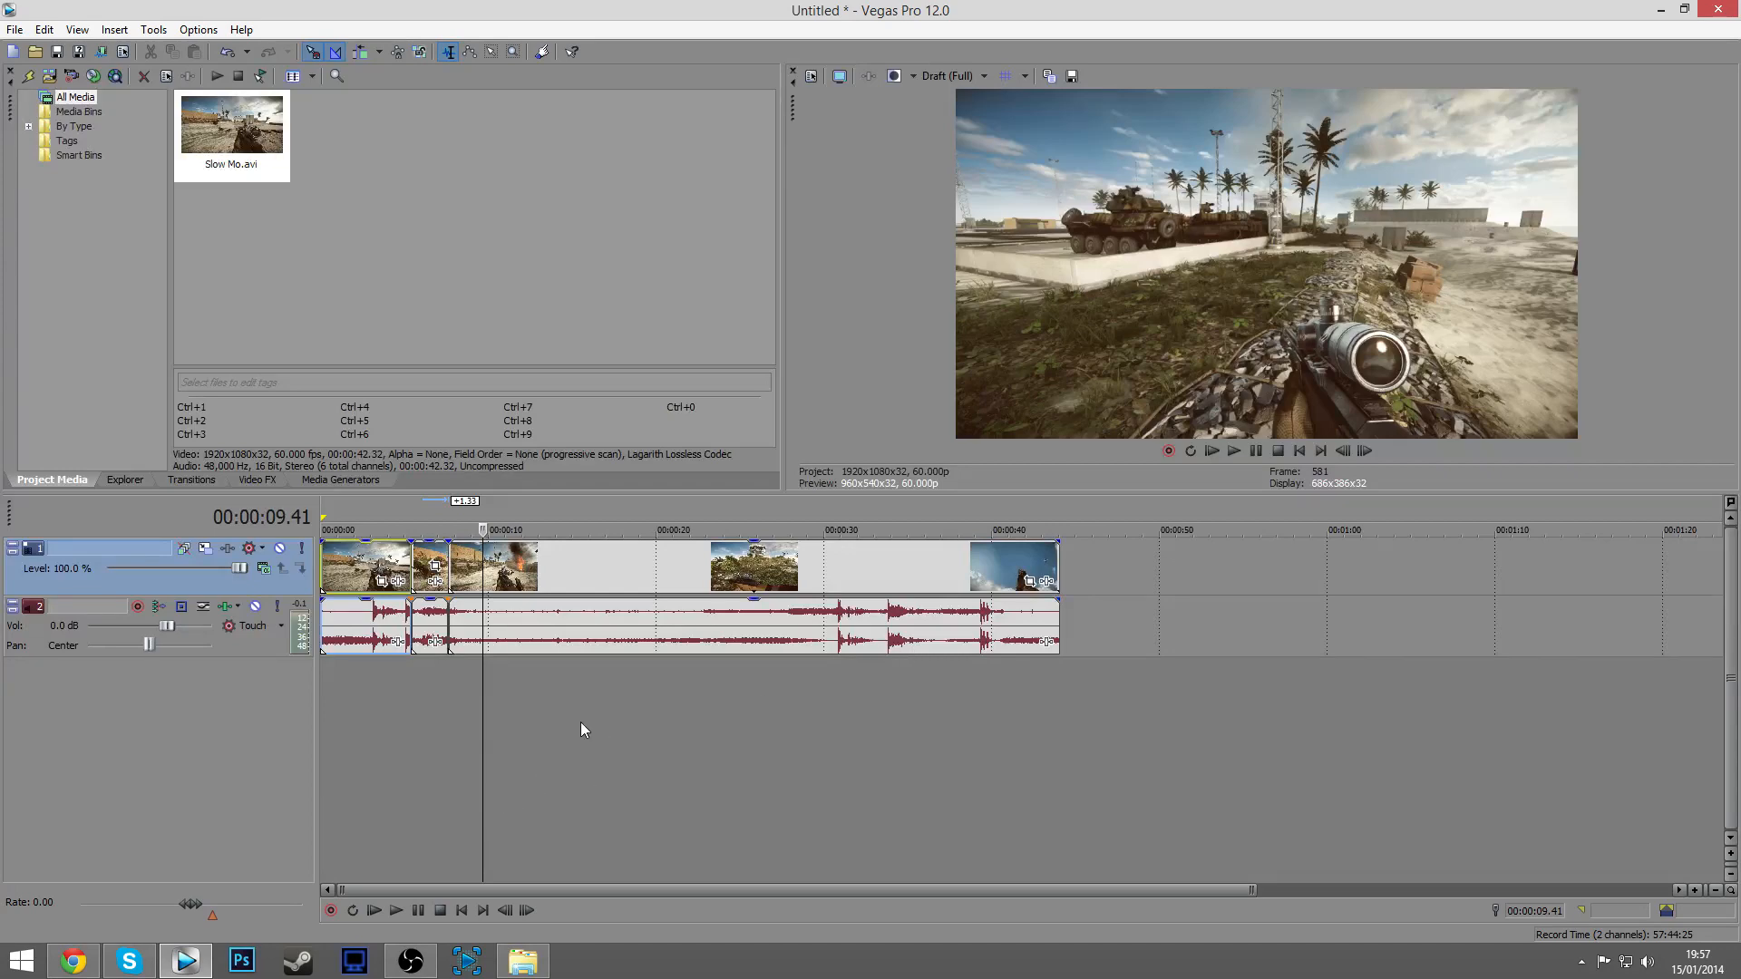